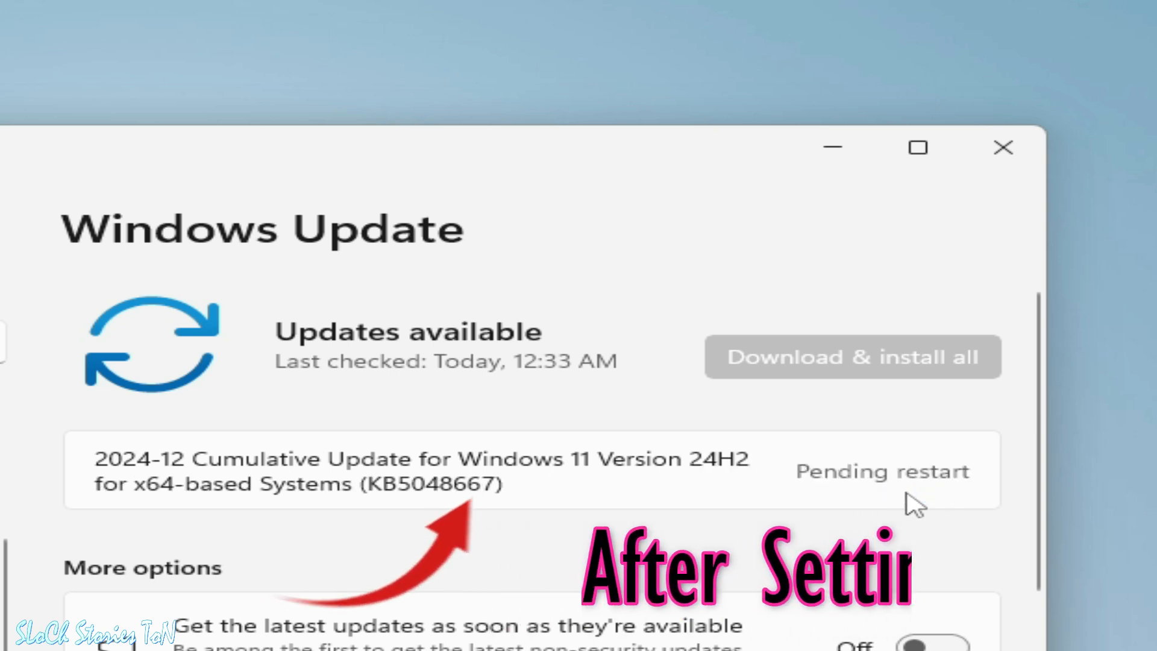
Untick 'I want to help make the installation better' on the Install Windows Server page
{"action": "left_click", "coordinate": [851, 357]}
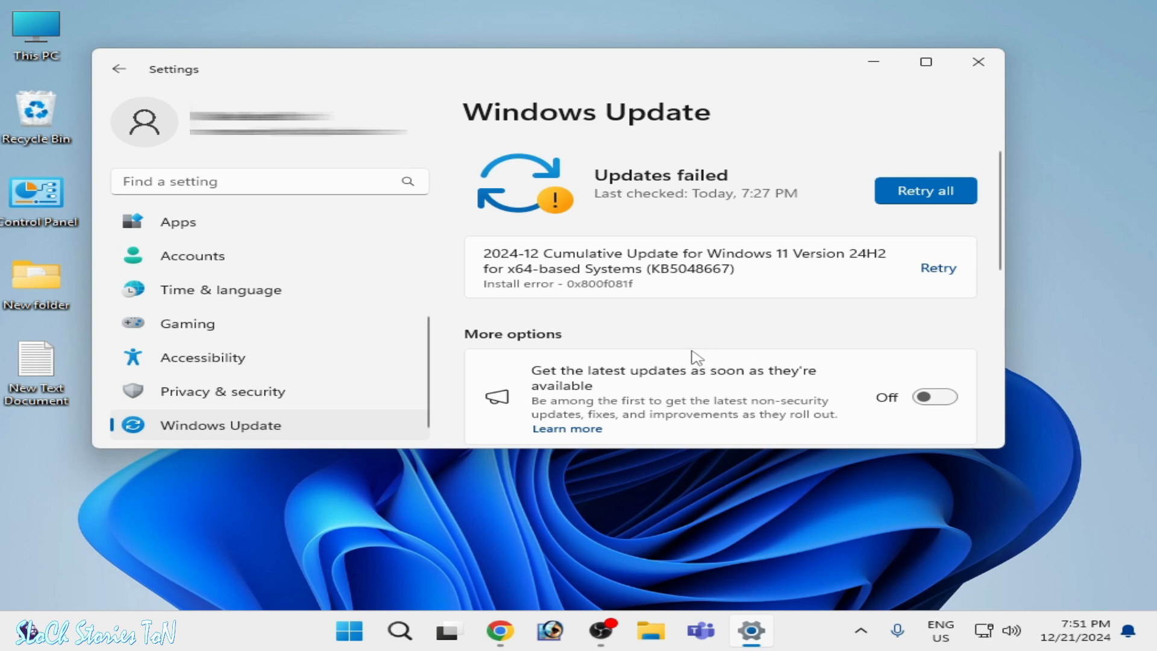
{"action": "mouse_move", "coordinate": [767, 281]}
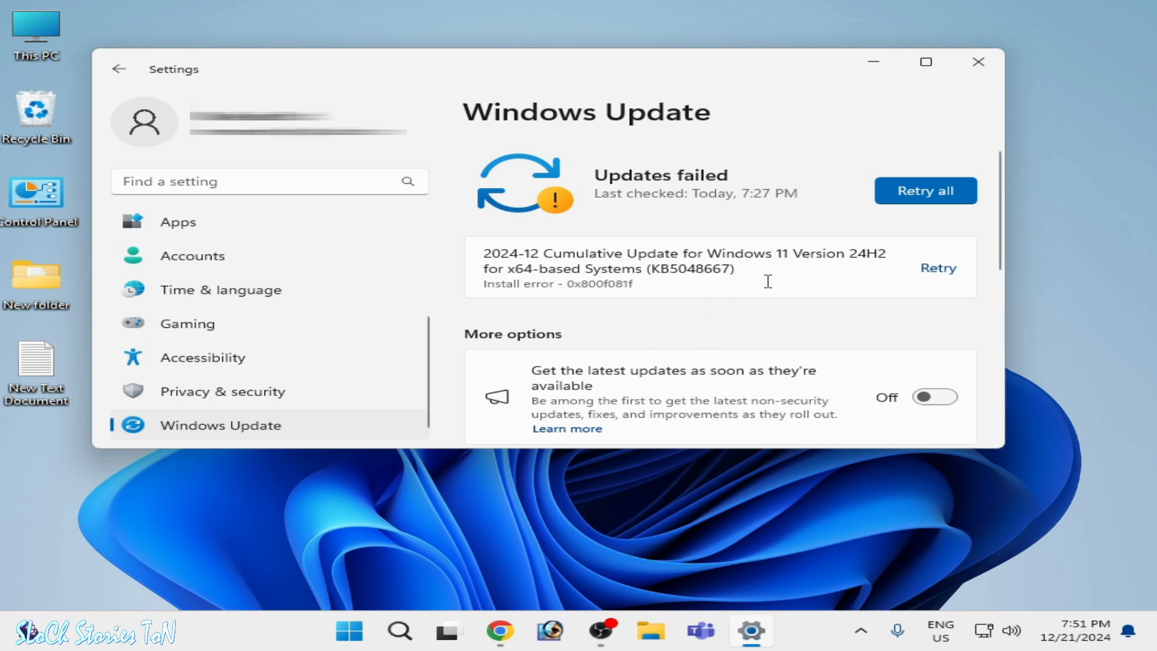
{"action": "mouse_move", "coordinate": [567, 276]}
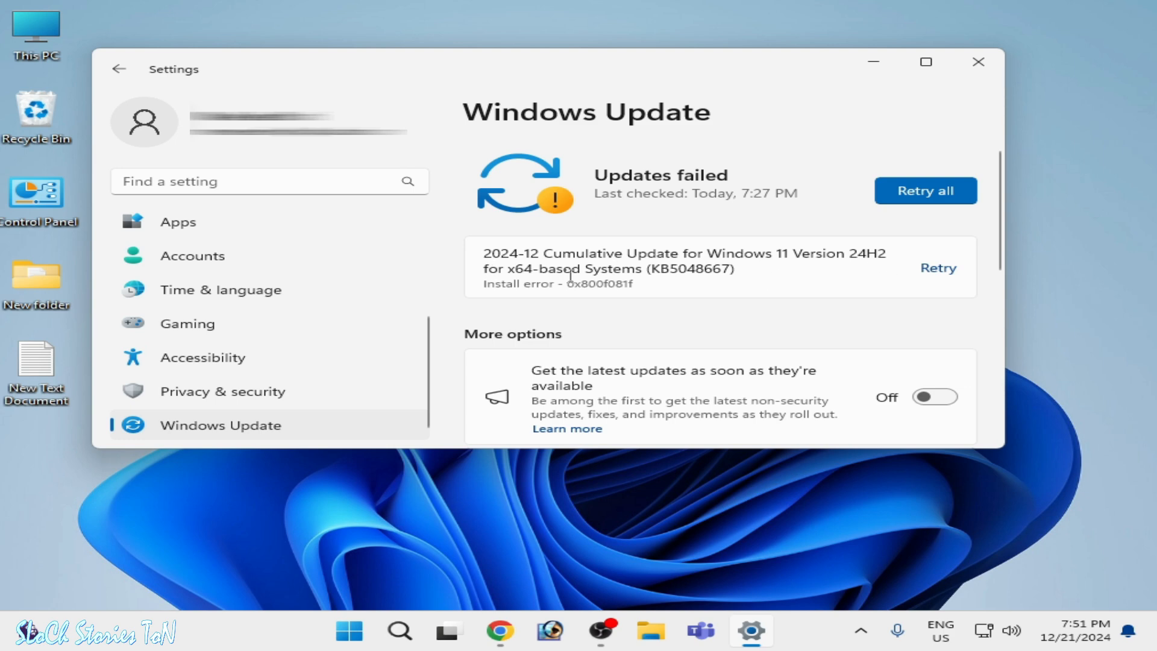
{"action": "mouse_move", "coordinate": [687, 286]}
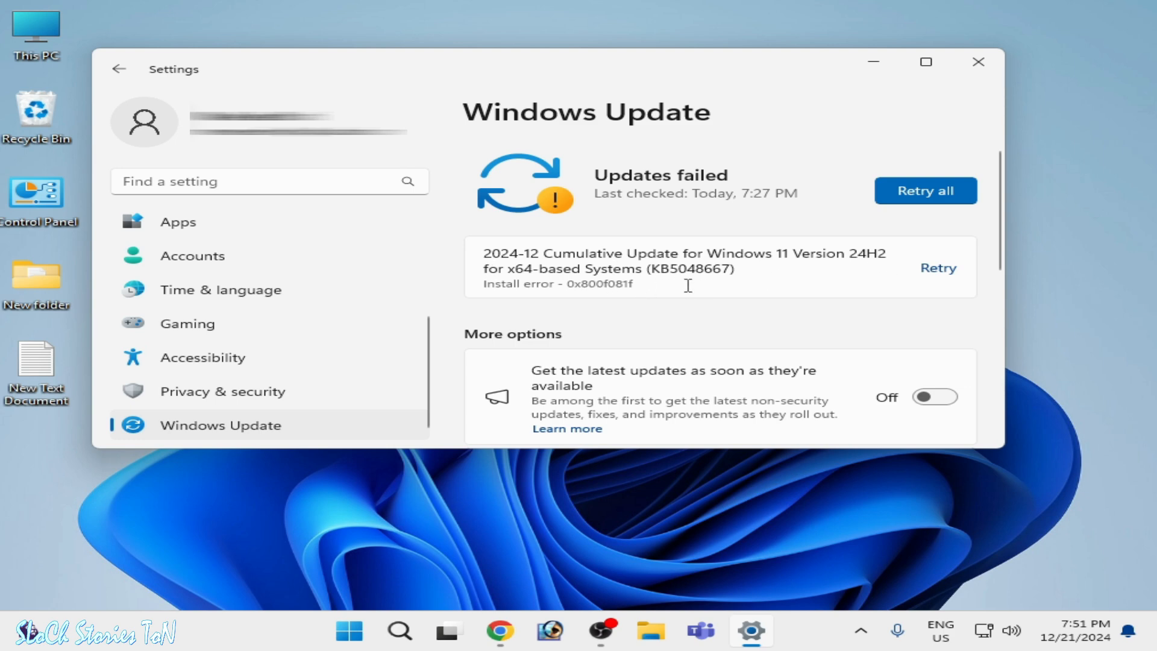
{"action": "mouse_move", "coordinate": [730, 281]}
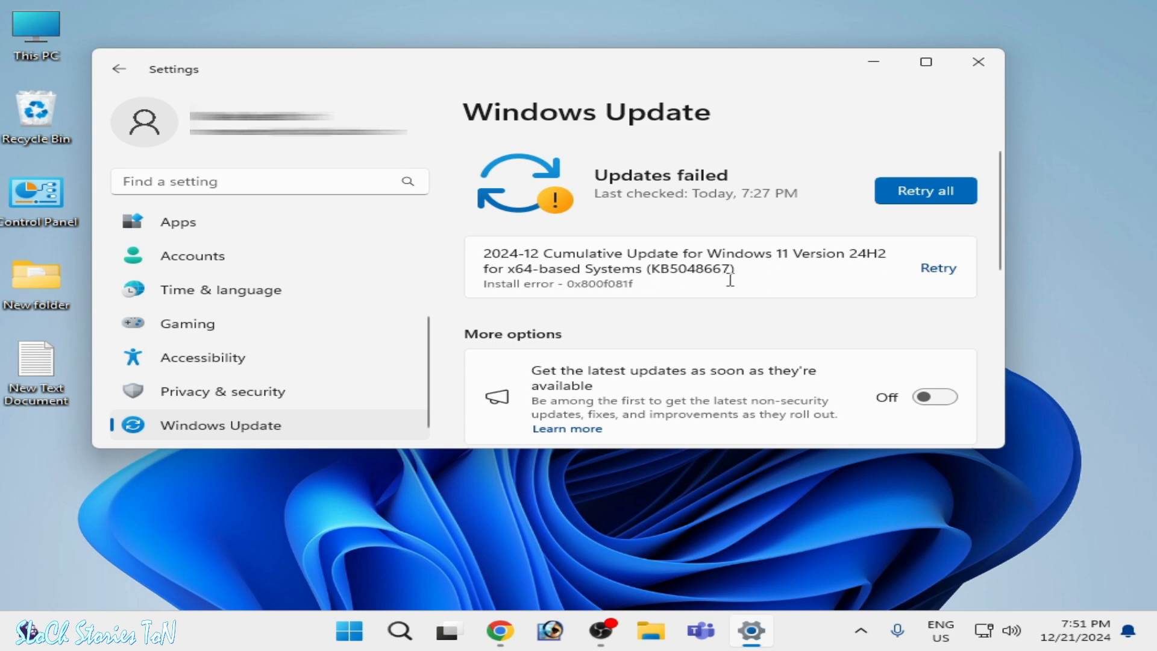
{"action": "mouse_move", "coordinate": [577, 301]}
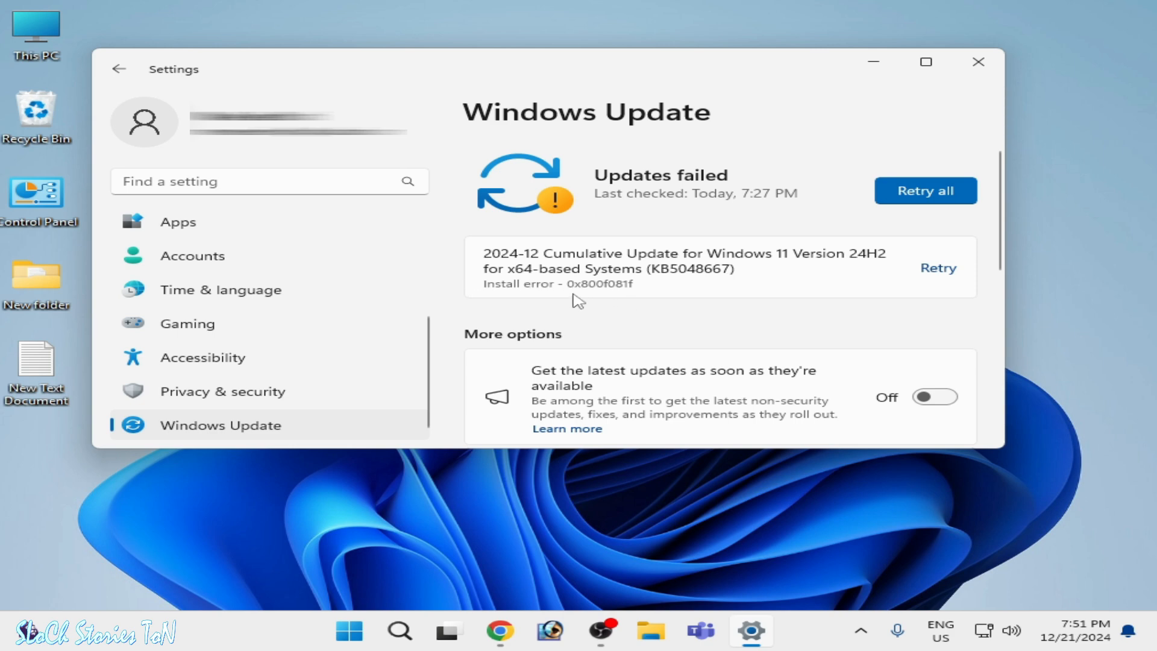
{"action": "mouse_move", "coordinate": [607, 300]}
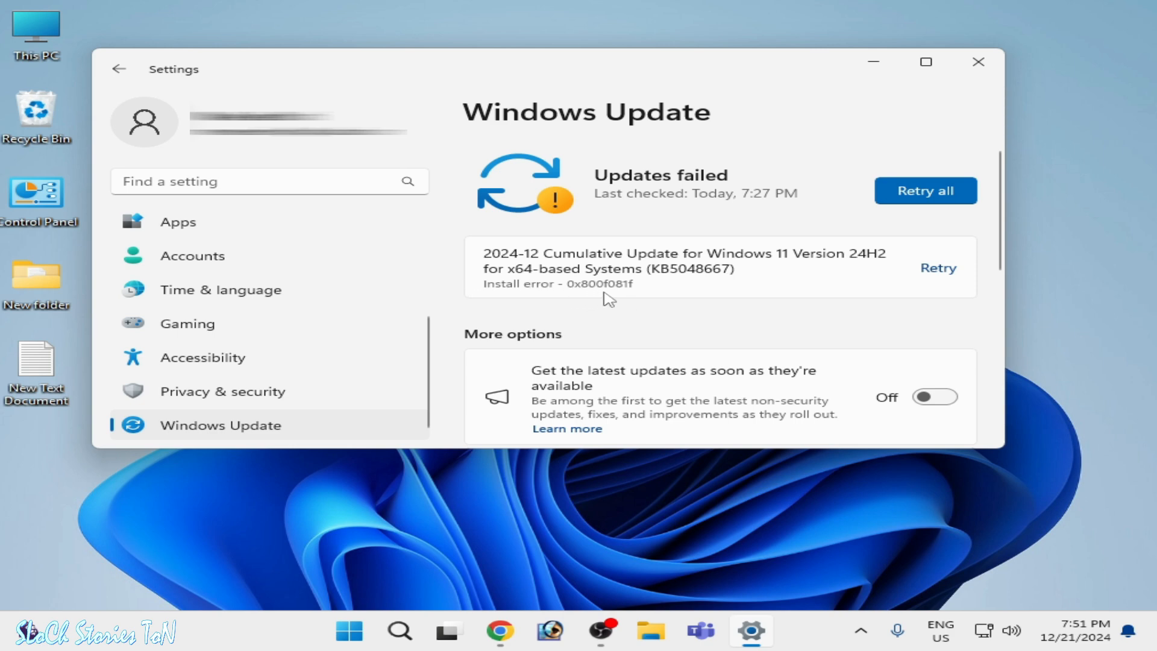
{"action": "mouse_move", "coordinate": [801, 353]}
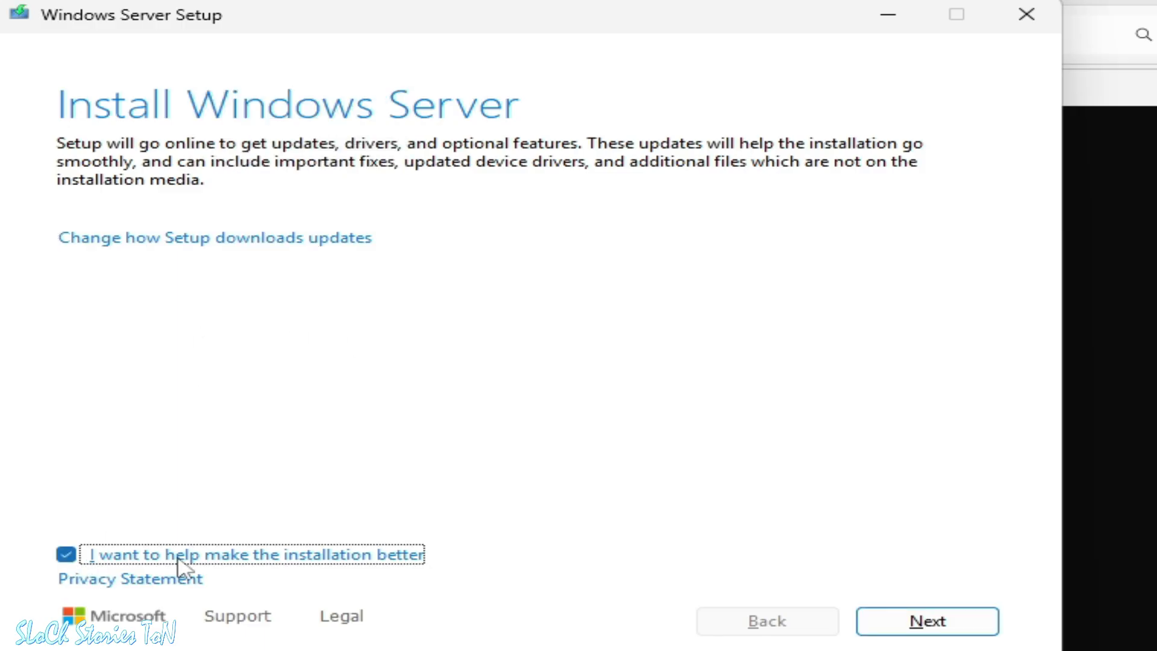
{"action": "left_click", "coordinate": [66, 554]}
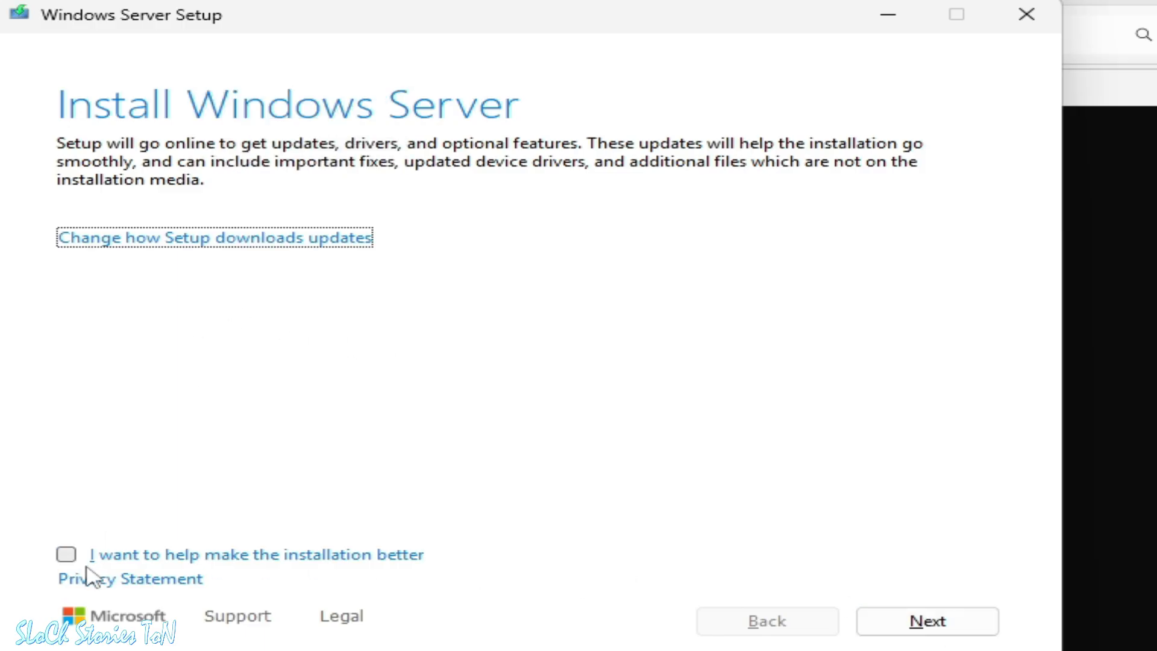
{"action": "mouse_move", "coordinate": [274, 326]}
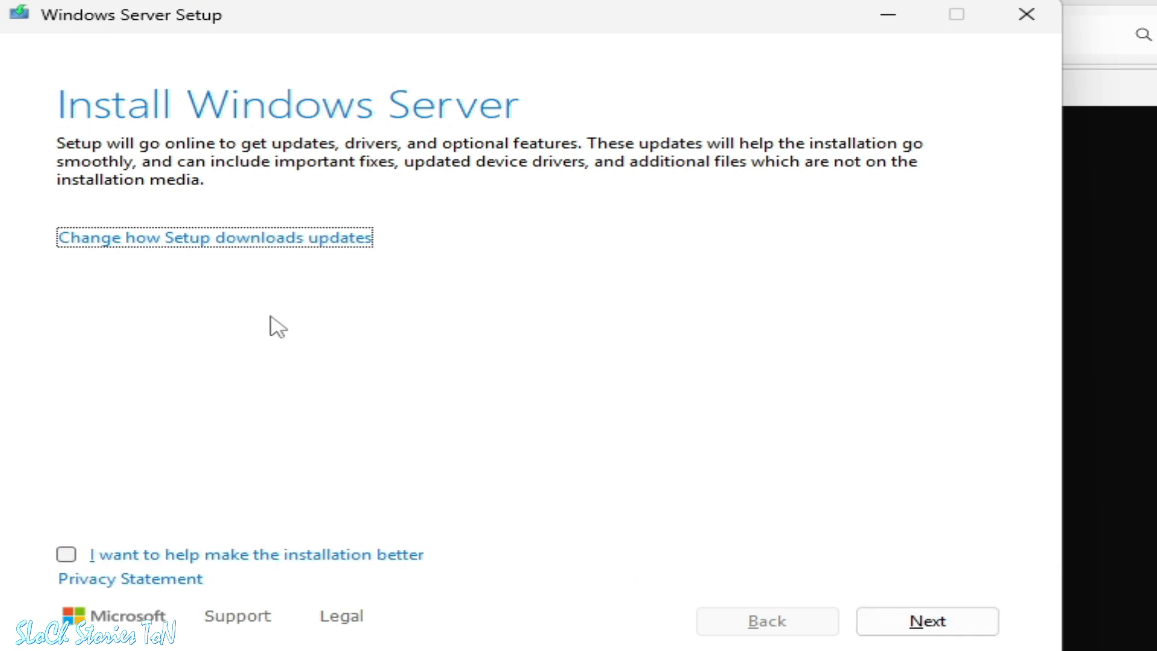
{"action": "left_click", "coordinate": [65, 554]}
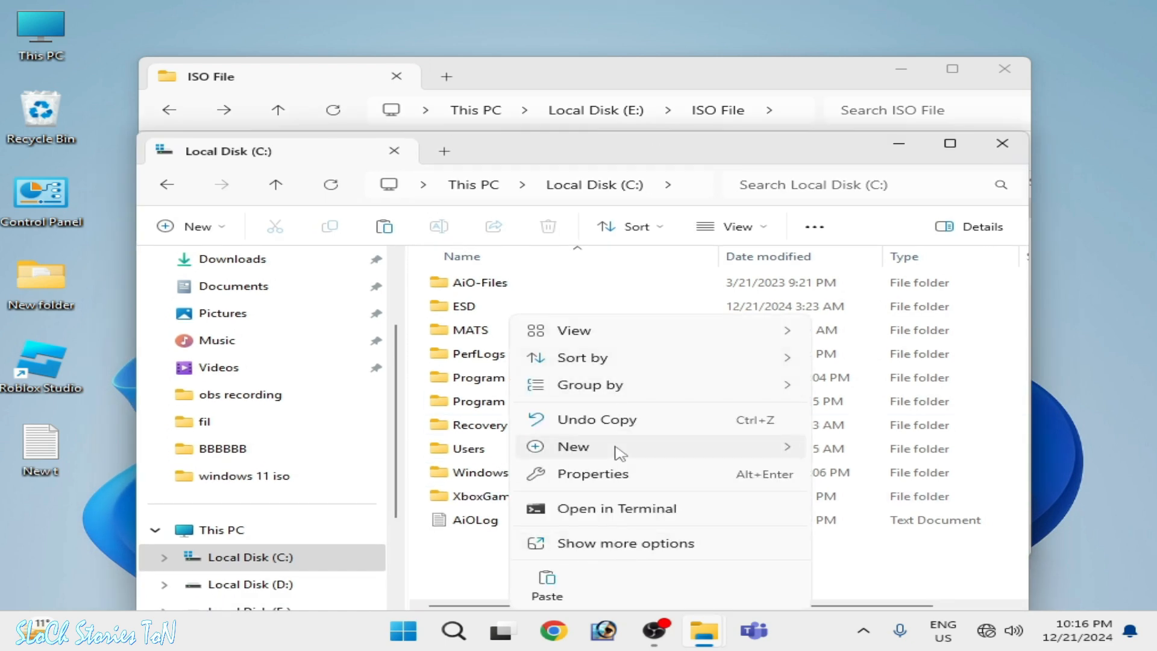
Create a new folder on C: and name it Windows11
{"action": "left_click", "coordinate": [573, 446]}
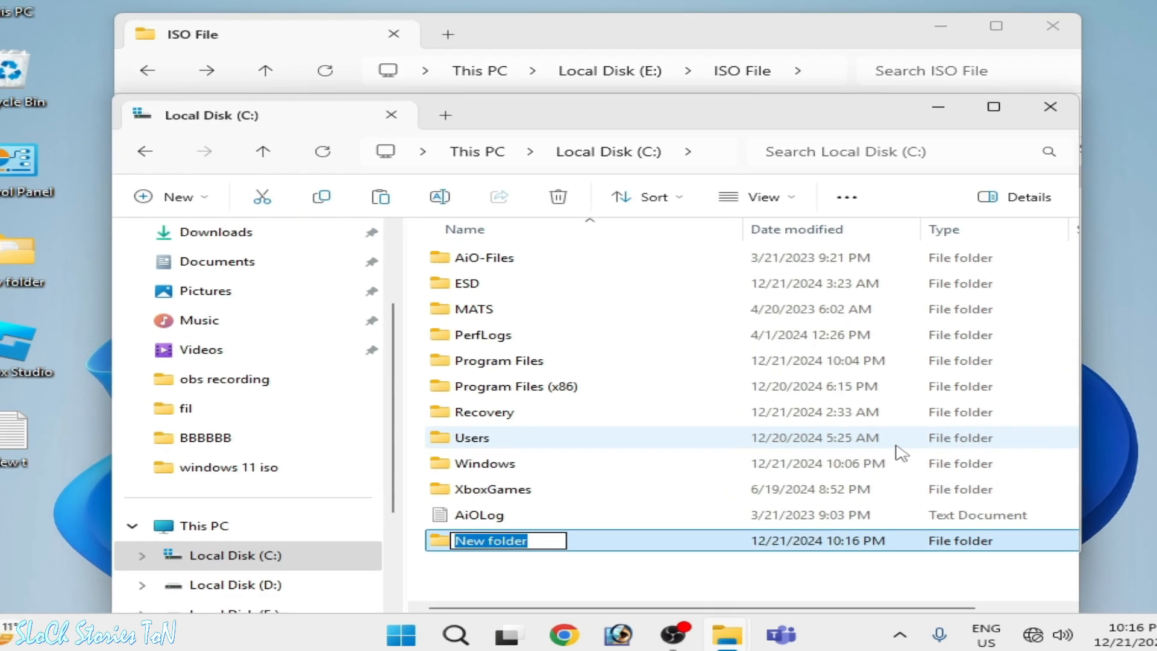
{"action": "type", "text": "W"}
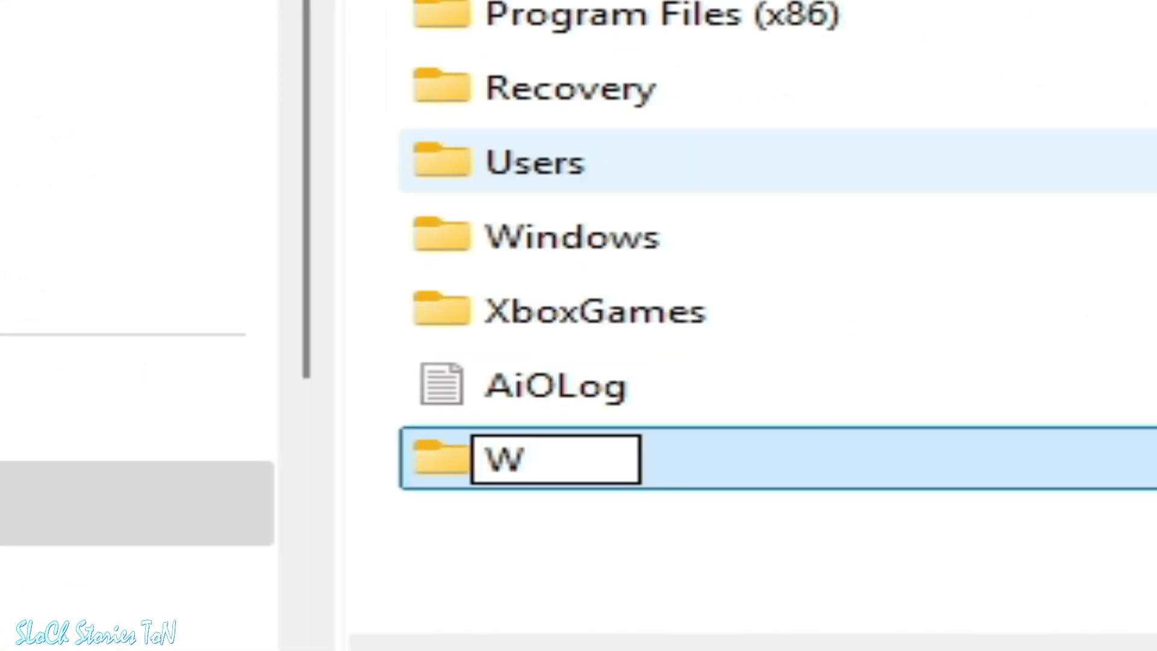
{"action": "type", "text": "ind"}
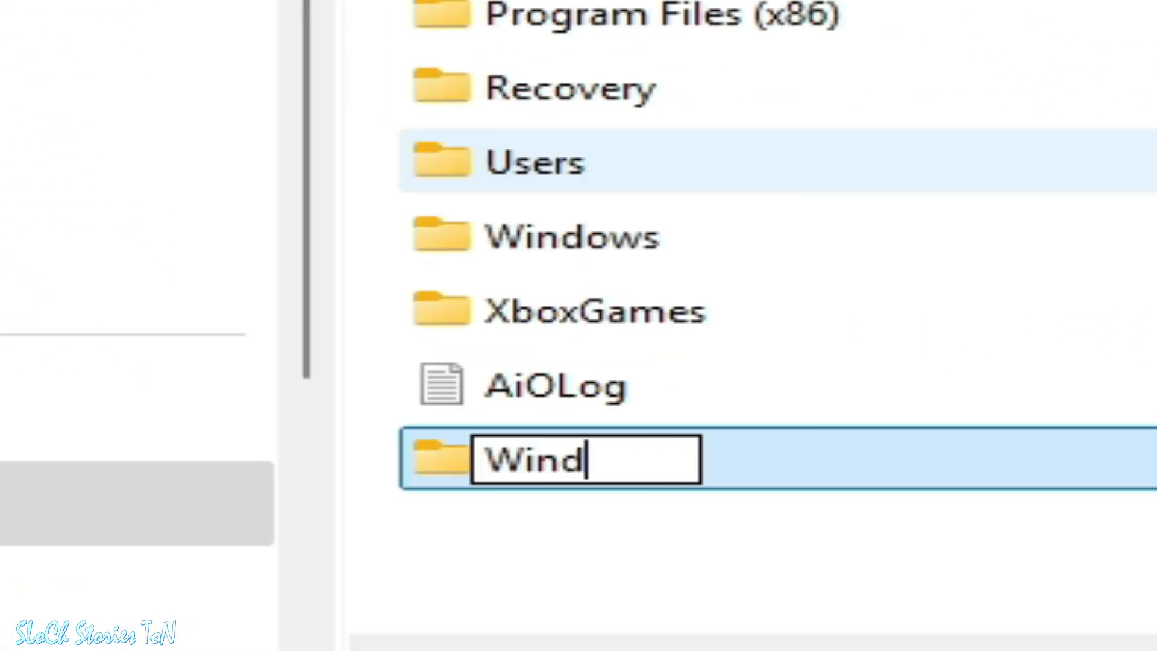
{"action": "type", "text": "ows"}
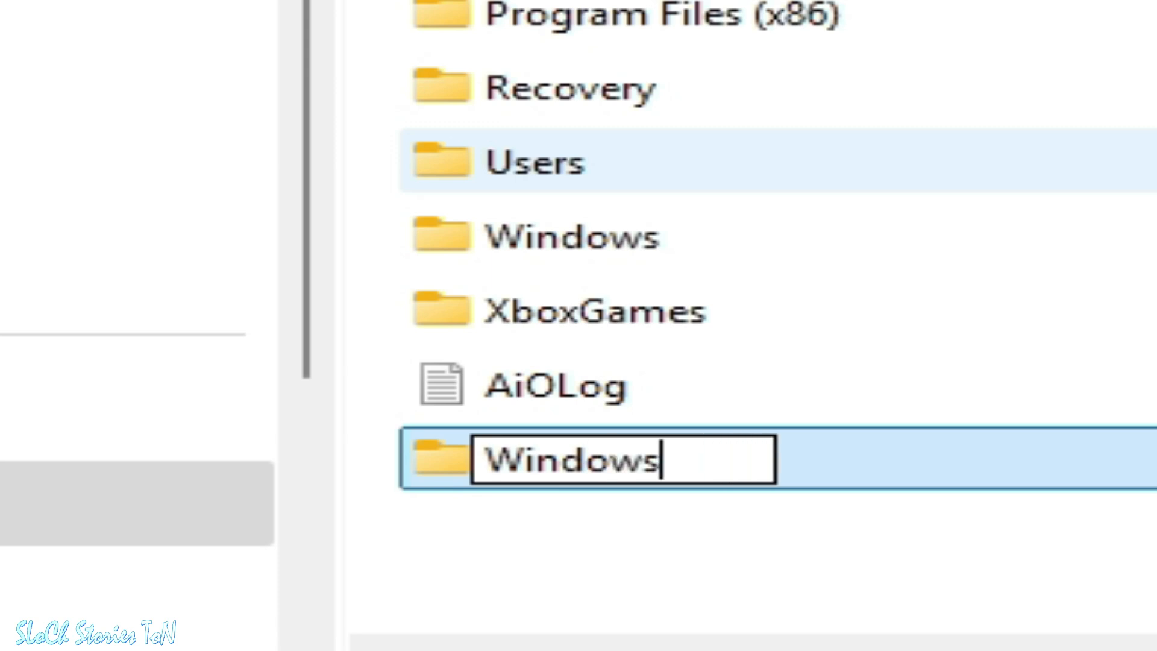
{"action": "type", "text": "11"}
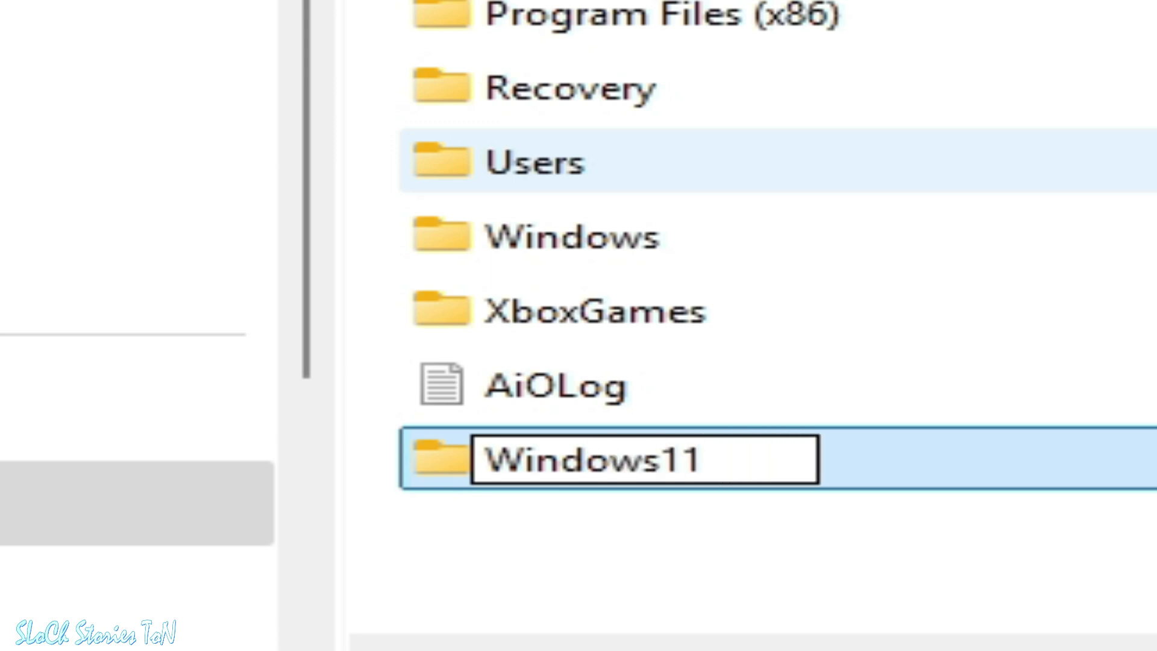
{"action": "key", "text": "Backspace"}
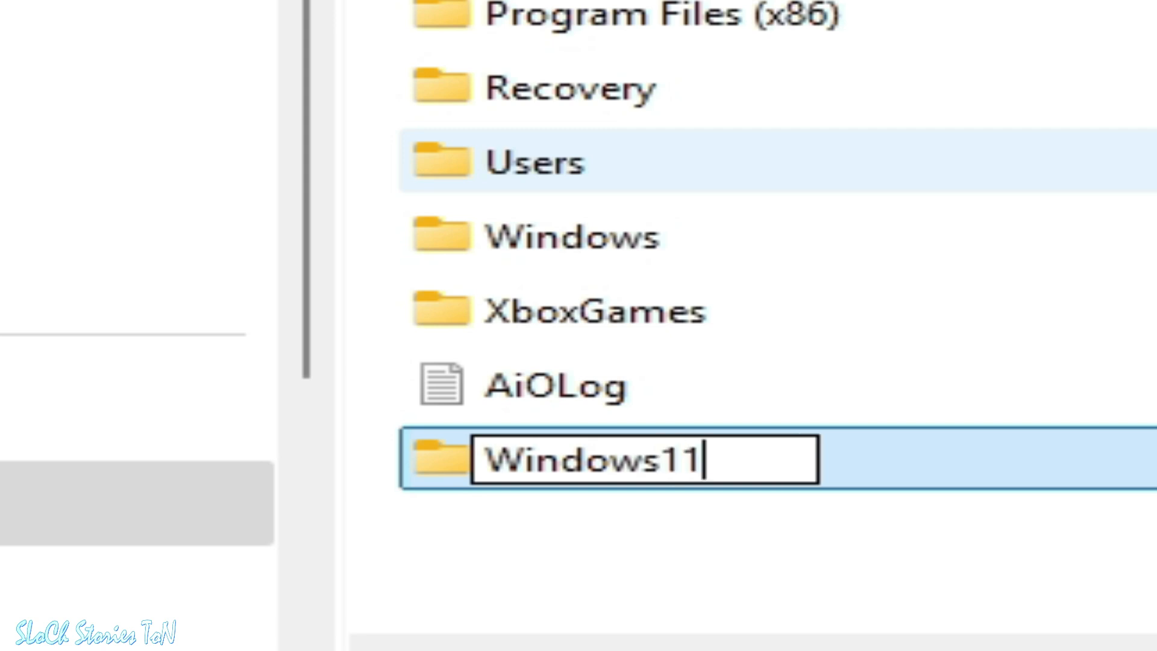
{"action": "key", "text": "enter"}
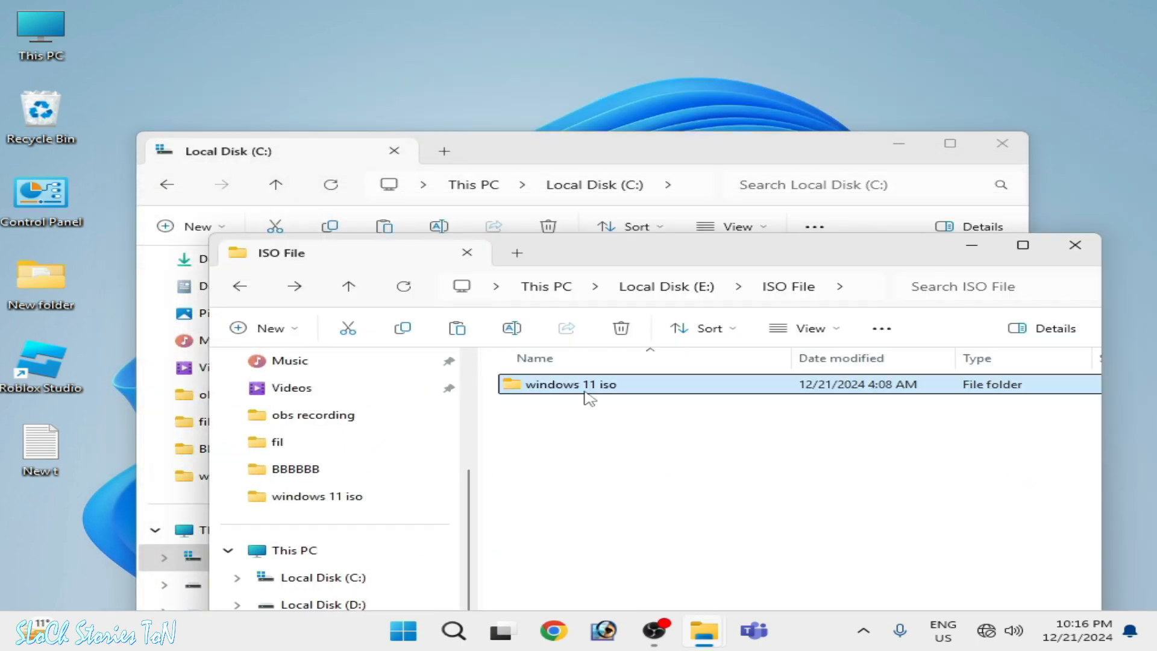
{"action": "mouse_move", "coordinate": [590, 396]}
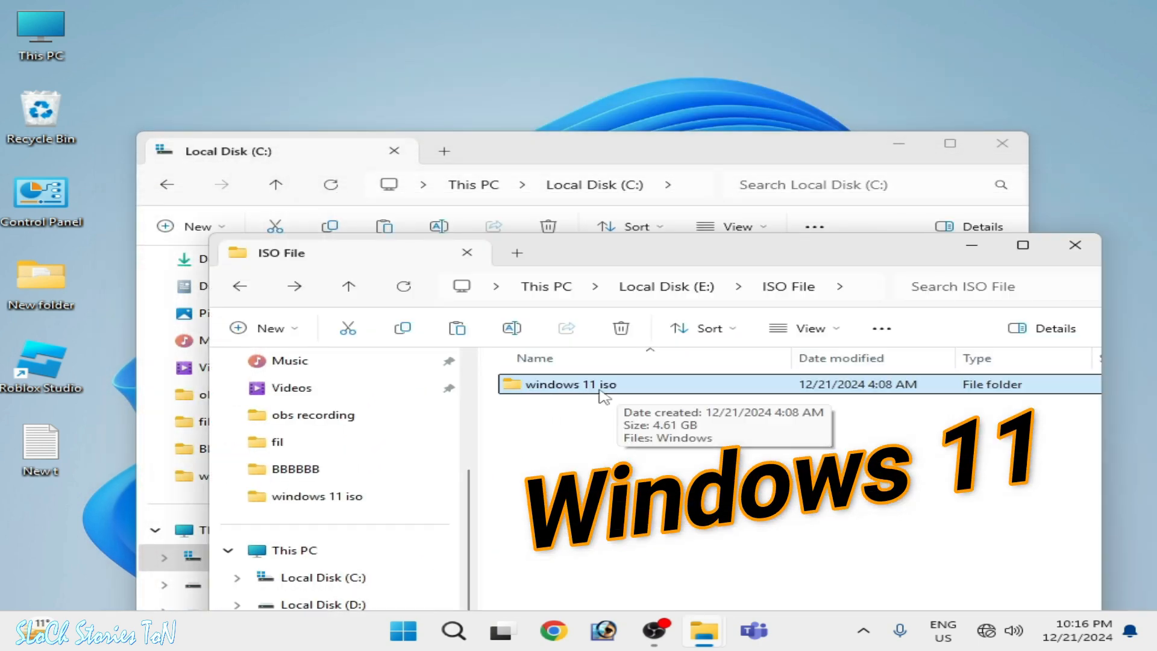
Mount the Windows 11 ISO from the windows 11 iso folder and copy all its files
{"action": "double_click", "coordinate": [567, 383]}
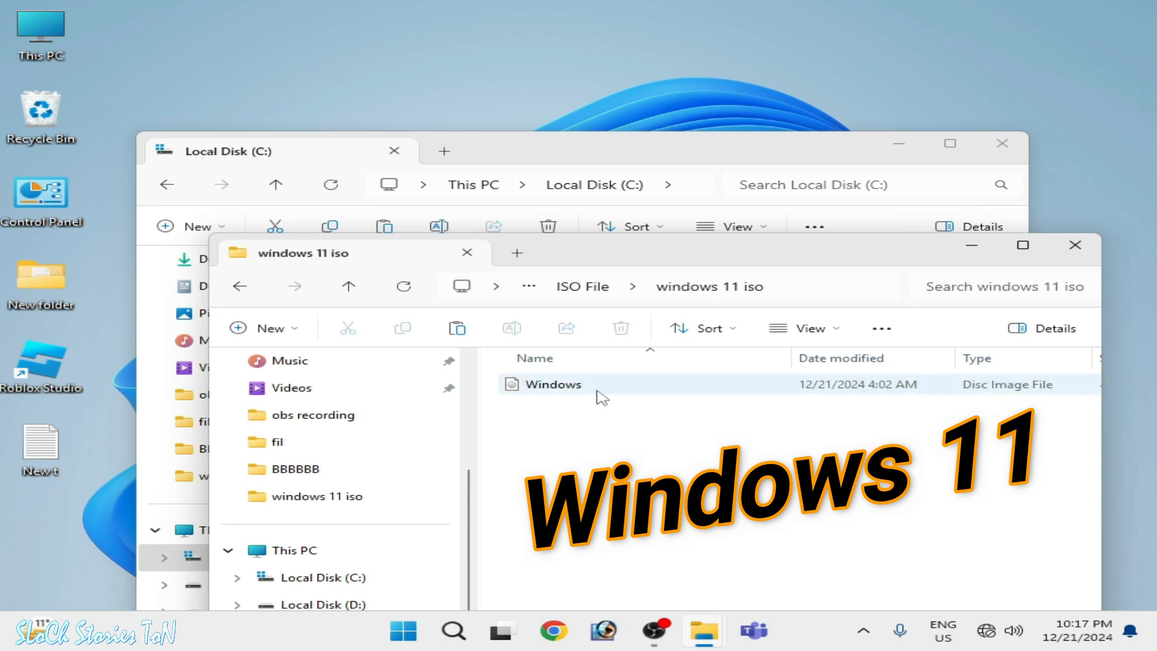
{"action": "left_click", "coordinate": [552, 383]}
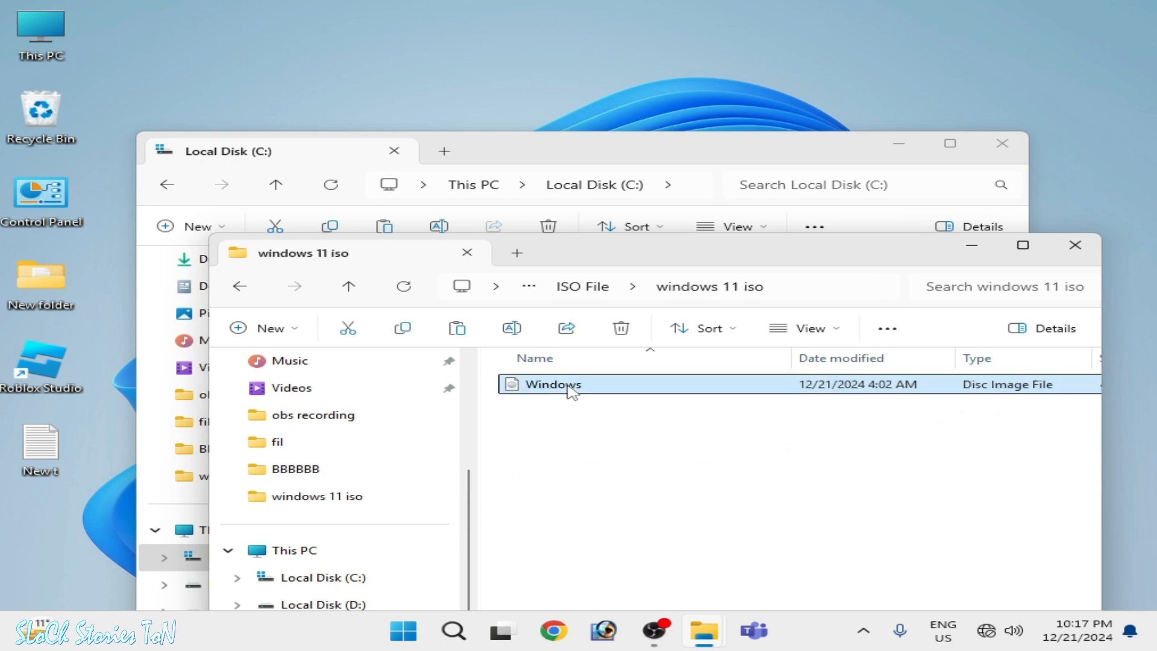
{"action": "double_click", "coordinate": [551, 383]}
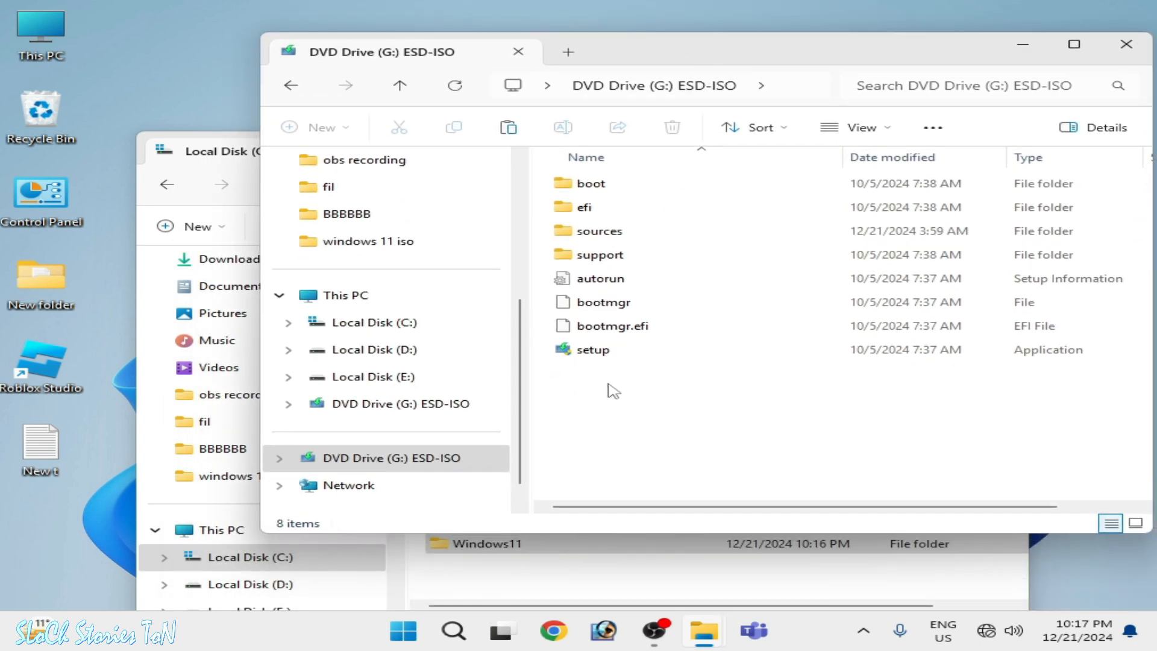
{"action": "key", "text": "ctrl+a"}
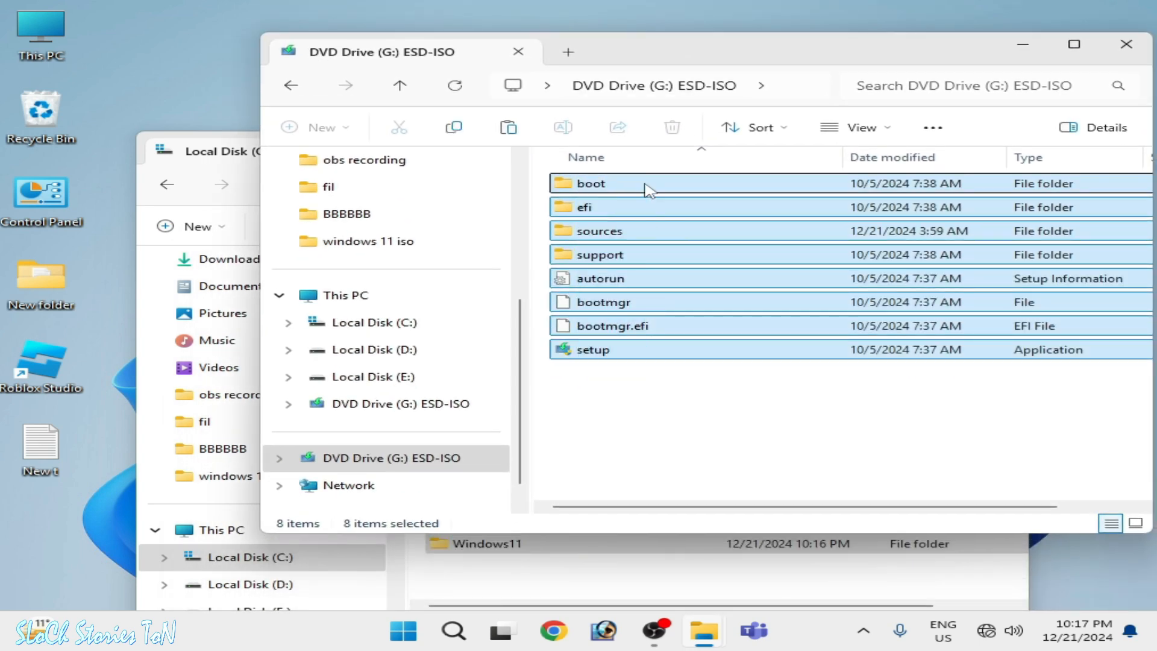
{"action": "right_click", "coordinate": [646, 188]}
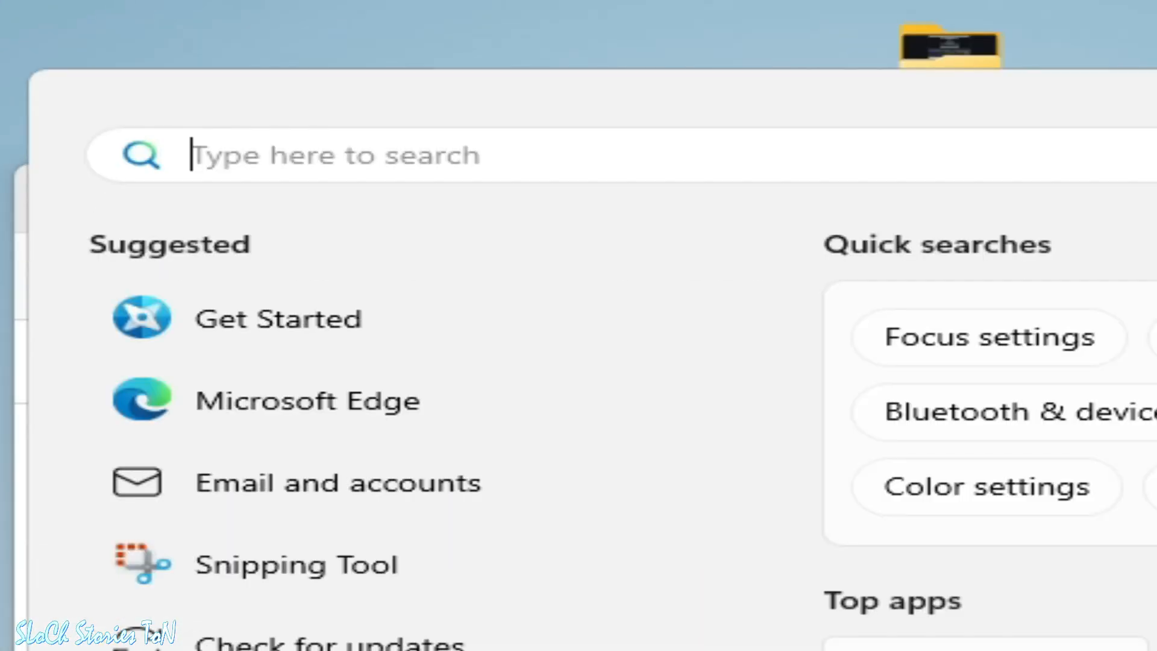
Search for cmd and bring up Run as administrator for Command Prompt
{"action": "type", "text": "cmd"}
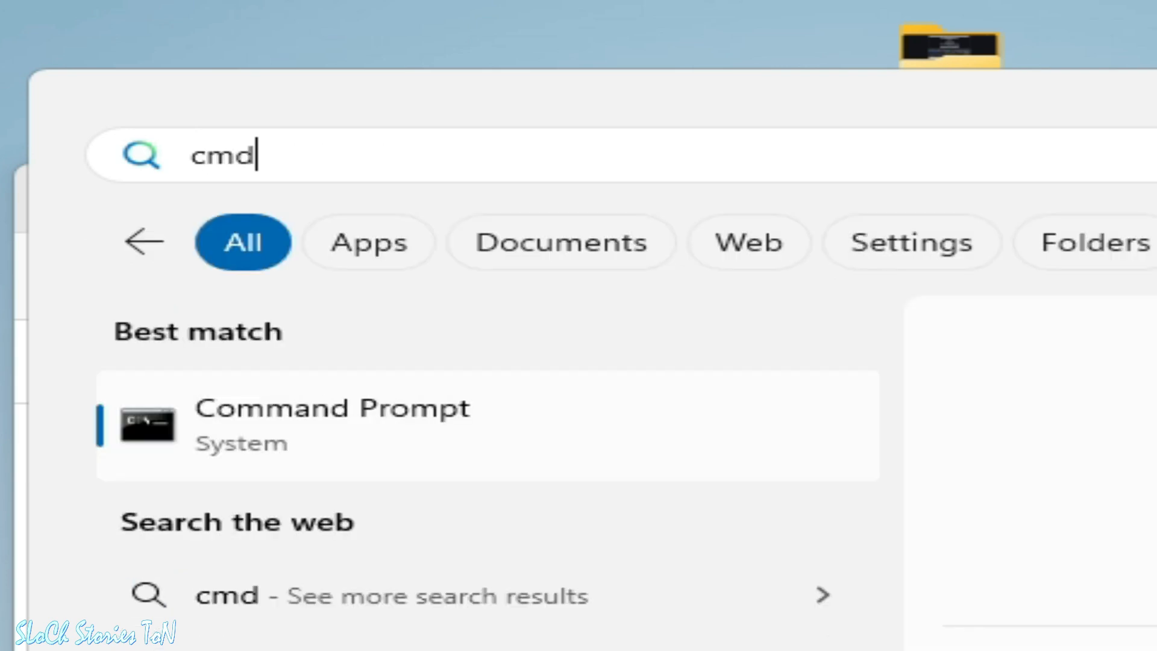
{"action": "mouse_move", "coordinate": [309, 428]}
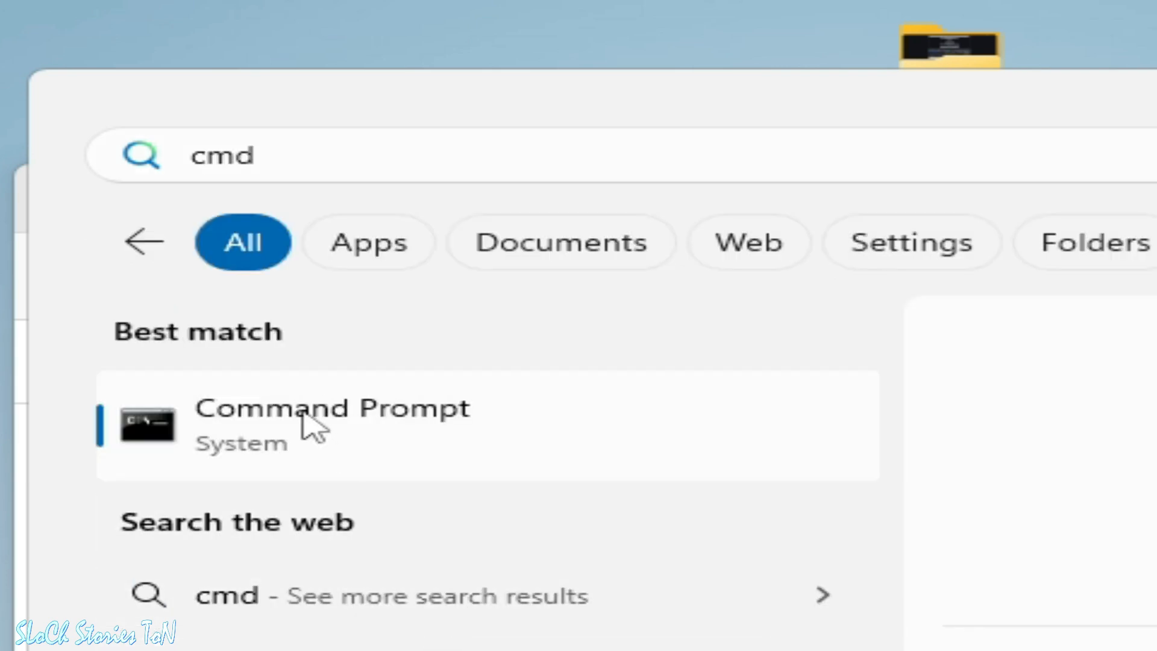
{"action": "right_click", "coordinate": [331, 424]}
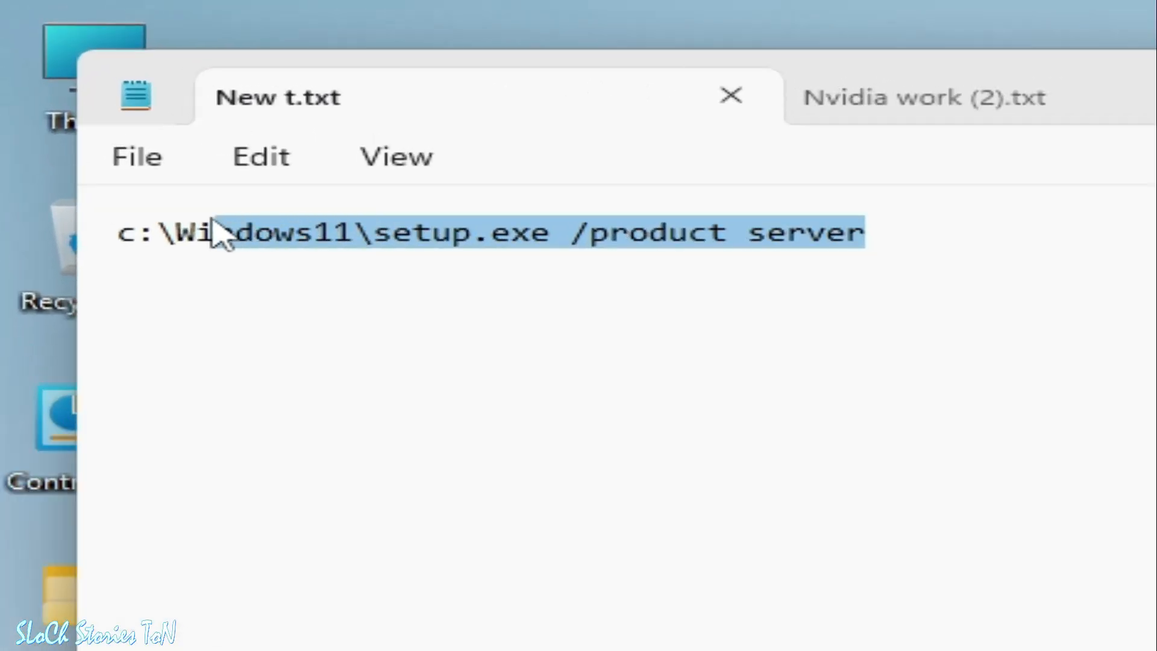
Copy the line c:\Windows11\setup.exe /product server from the Notepad note
{"action": "left_click", "coordinate": [317, 231]}
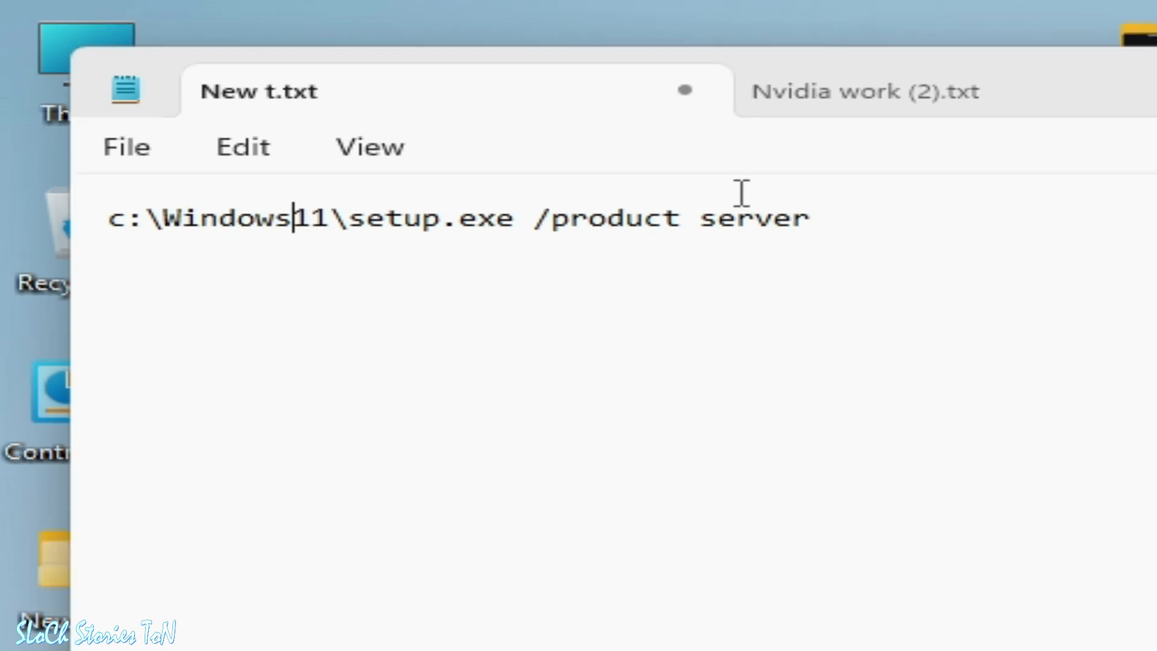
{"action": "triple_click", "coordinate": [458, 219]}
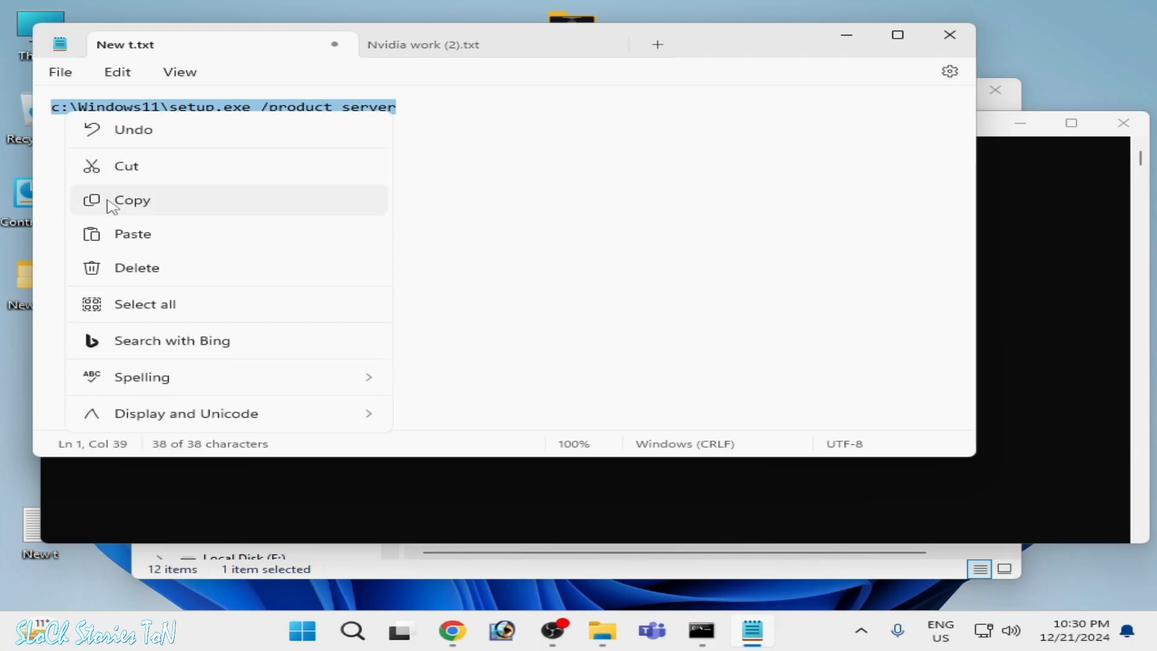
{"action": "left_click", "coordinate": [131, 200]}
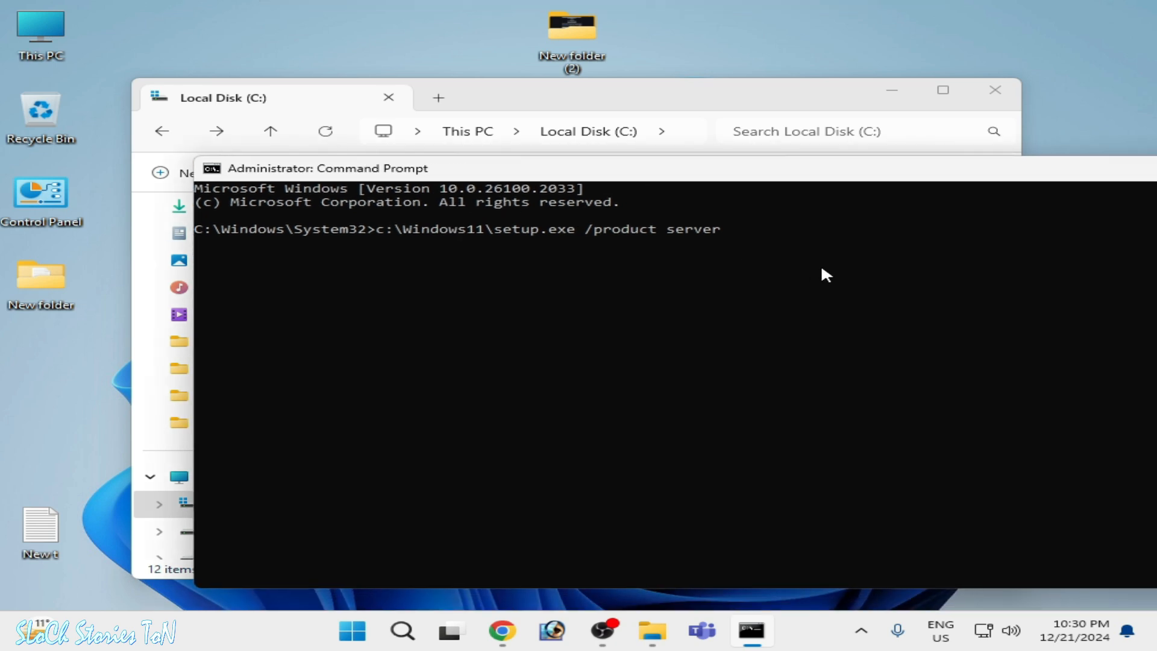
Run c:\Windows11\setup.exe /product server in the administrator Command Prompt
{"action": "key", "text": "Enter"}
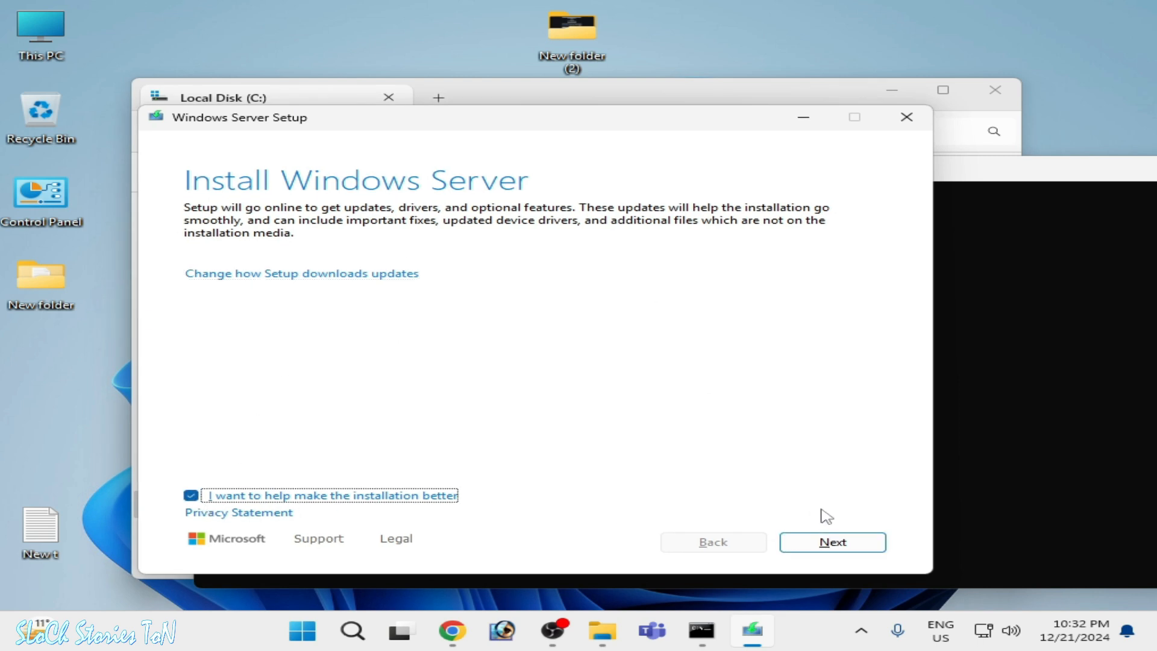
Proceed from Install Windows Server to Choose what to keep with files, settings, and apps kept
{"action": "left_click", "coordinate": [831, 541]}
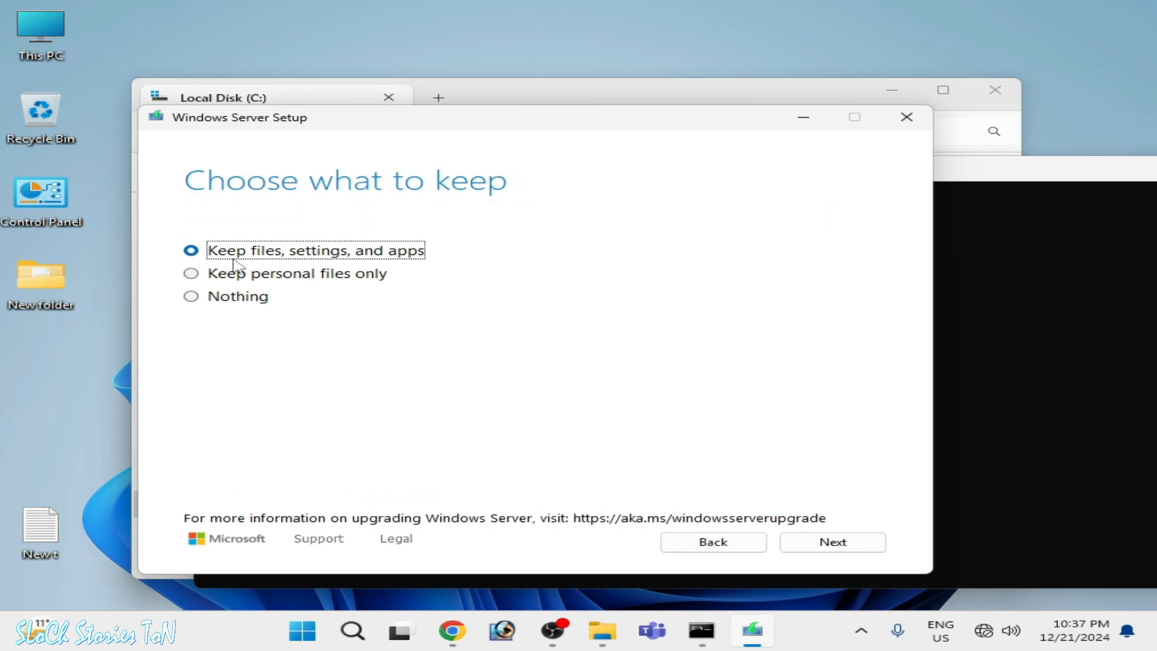
{"action": "mouse_move", "coordinate": [406, 261]}
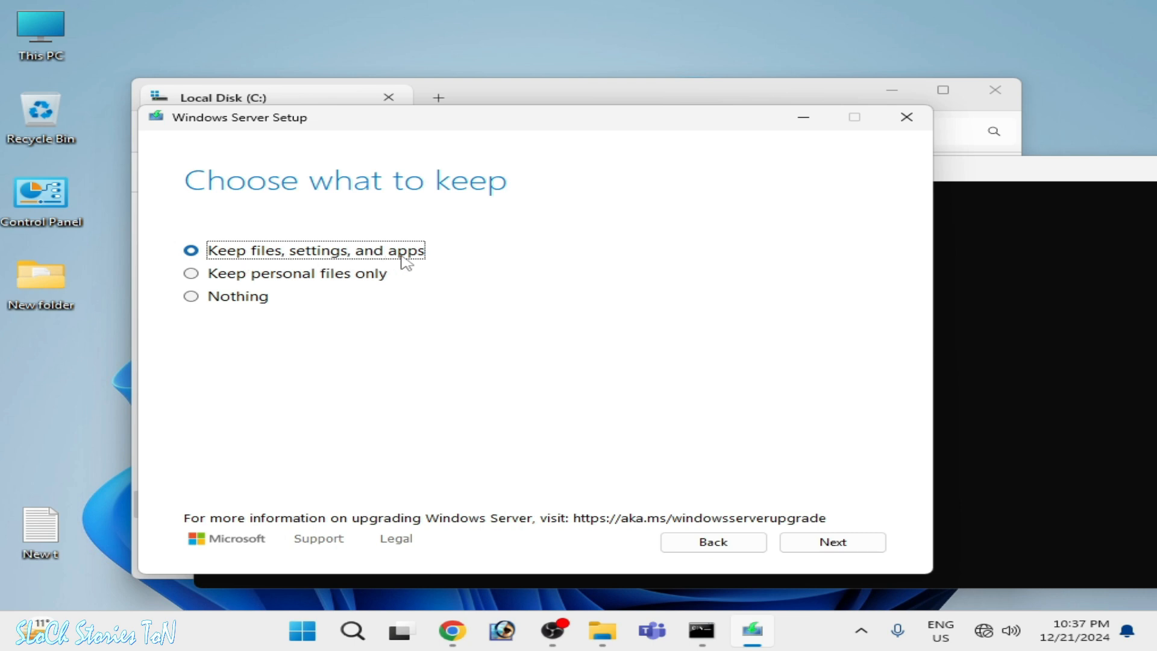
{"action": "mouse_move", "coordinate": [13, 206]}
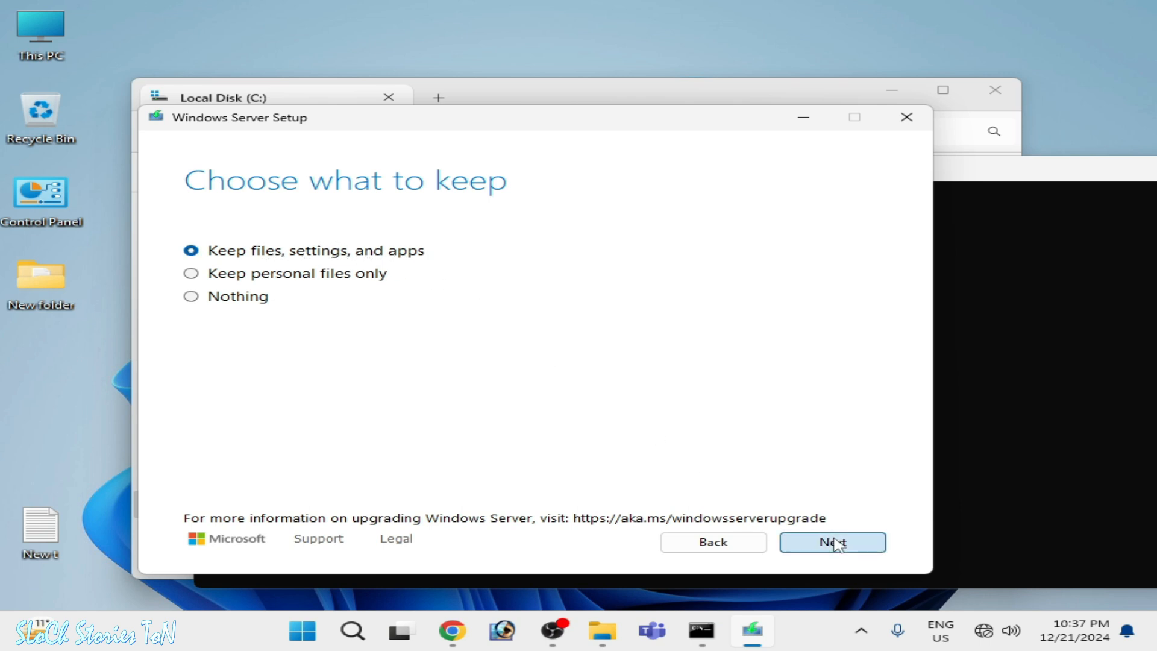
Advance to the Ready to install summary for Windows 11 Pro keeping files, settings, and apps
{"action": "left_click", "coordinate": [831, 541]}
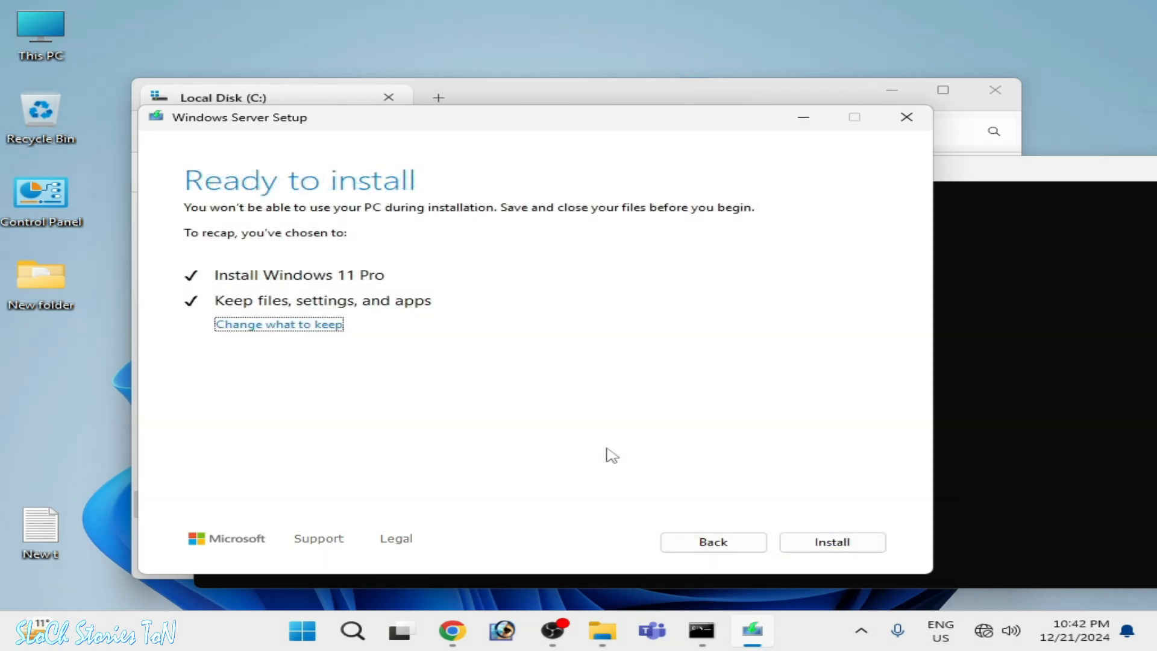
{"action": "mouse_move", "coordinate": [378, 290]}
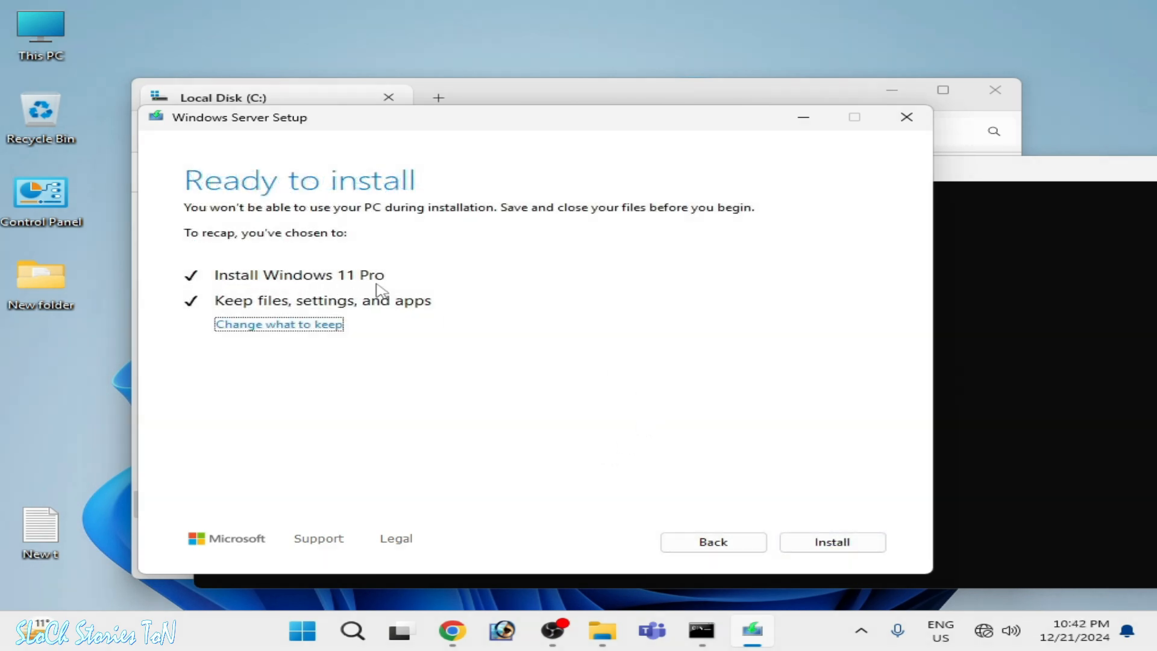
{"action": "mouse_move", "coordinate": [376, 313]}
{"action": "type", "text": "c"}
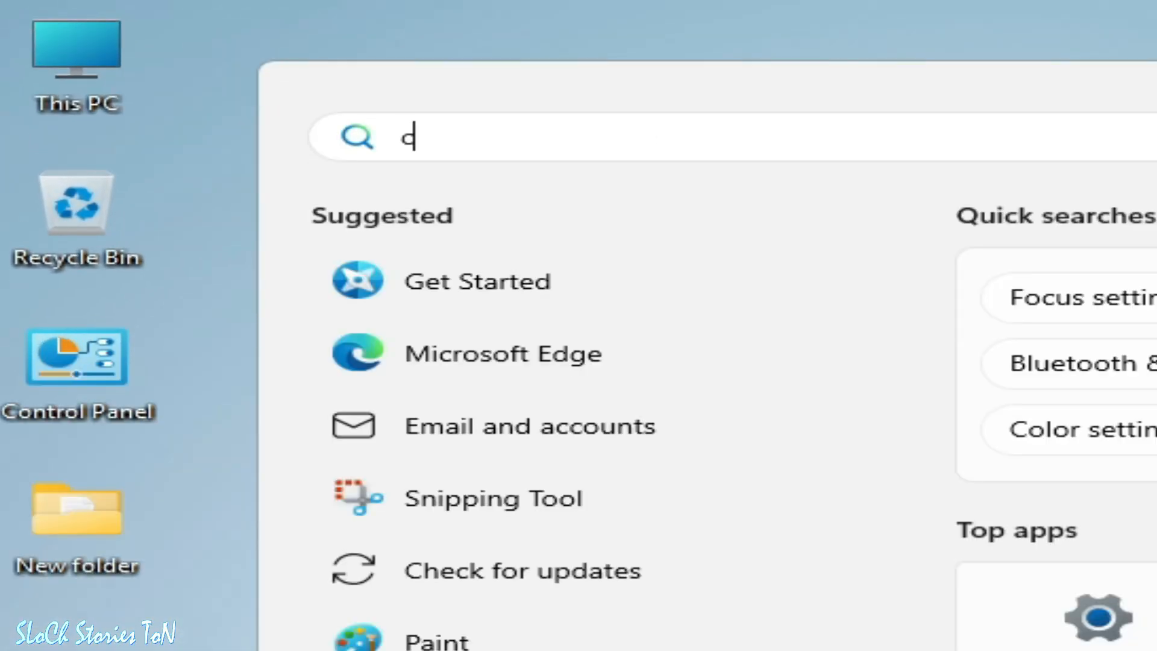
Search 'control' and reach Programs and Features via Uninstall a program
{"action": "type", "text": "ontrol"}
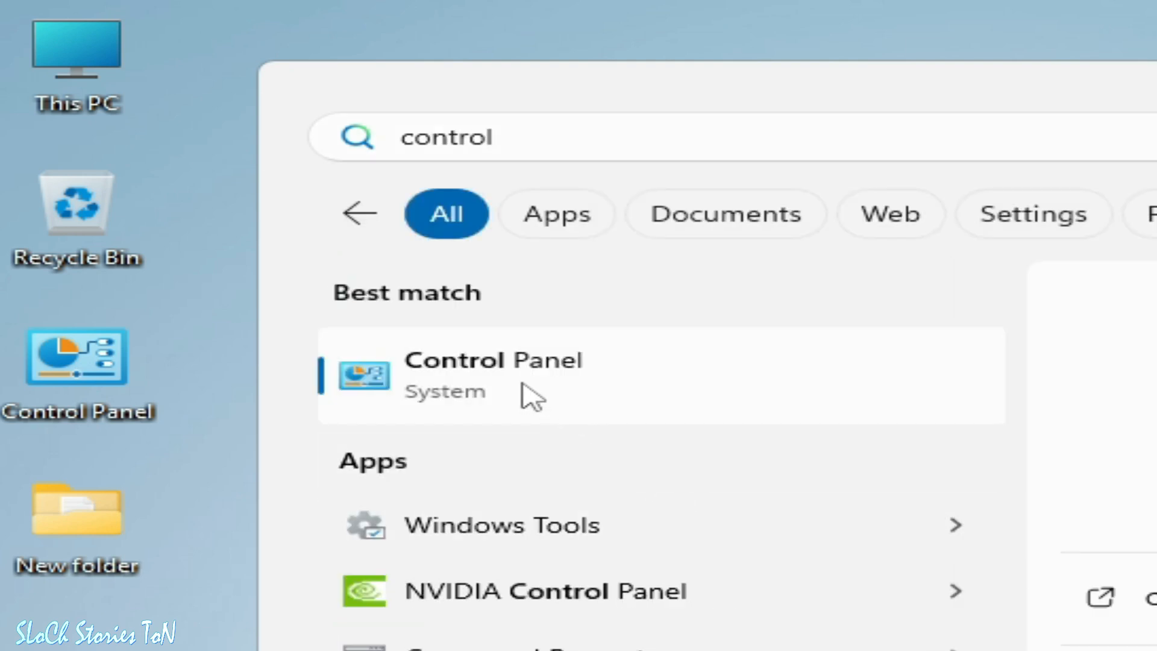
{"action": "left_click", "coordinate": [494, 375]}
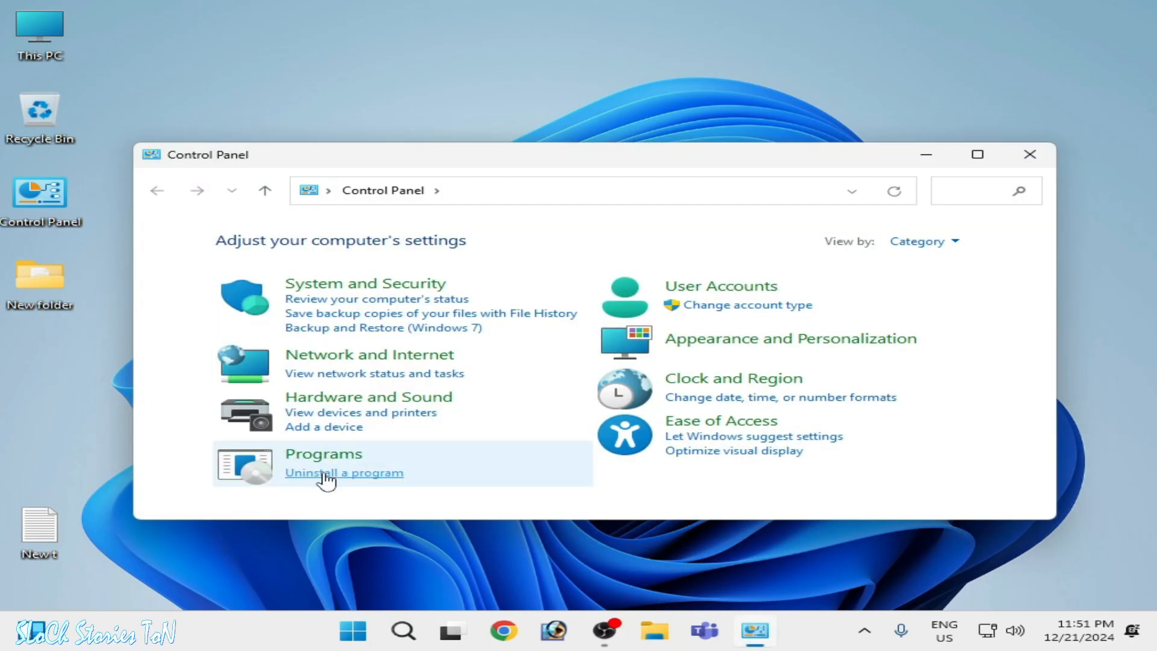
{"action": "left_click", "coordinate": [343, 472]}
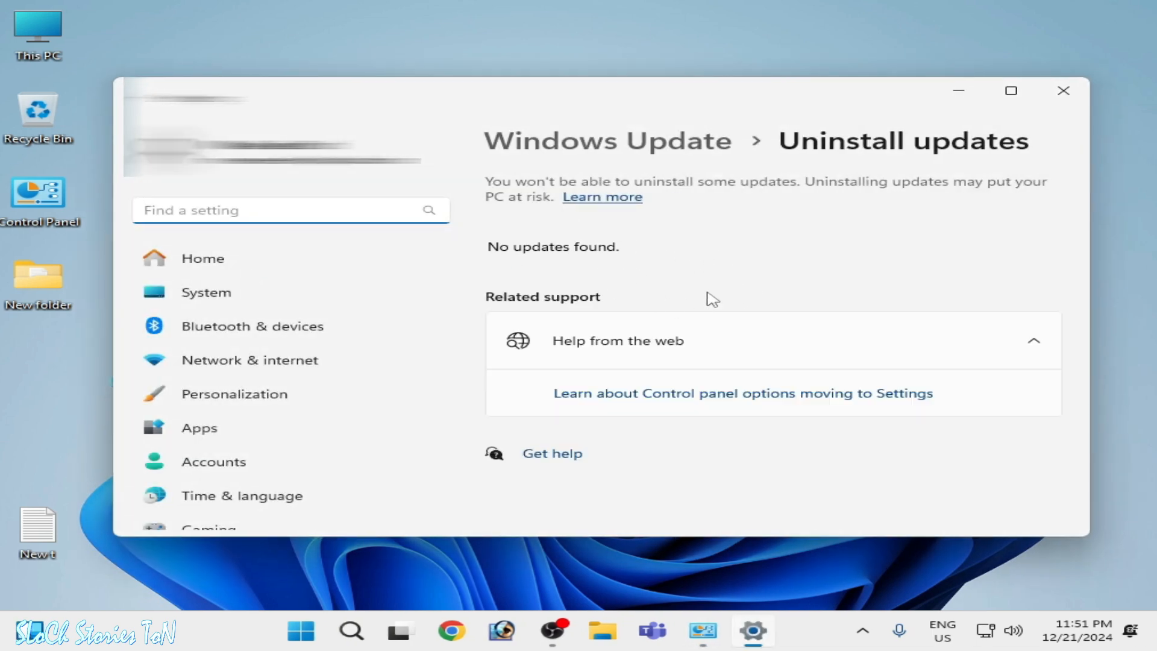
Go to Windows Update in Settings and check for updates, finding the PC up to date
{"action": "scroll", "scroll_direction": "down", "scroll_amount": 3}
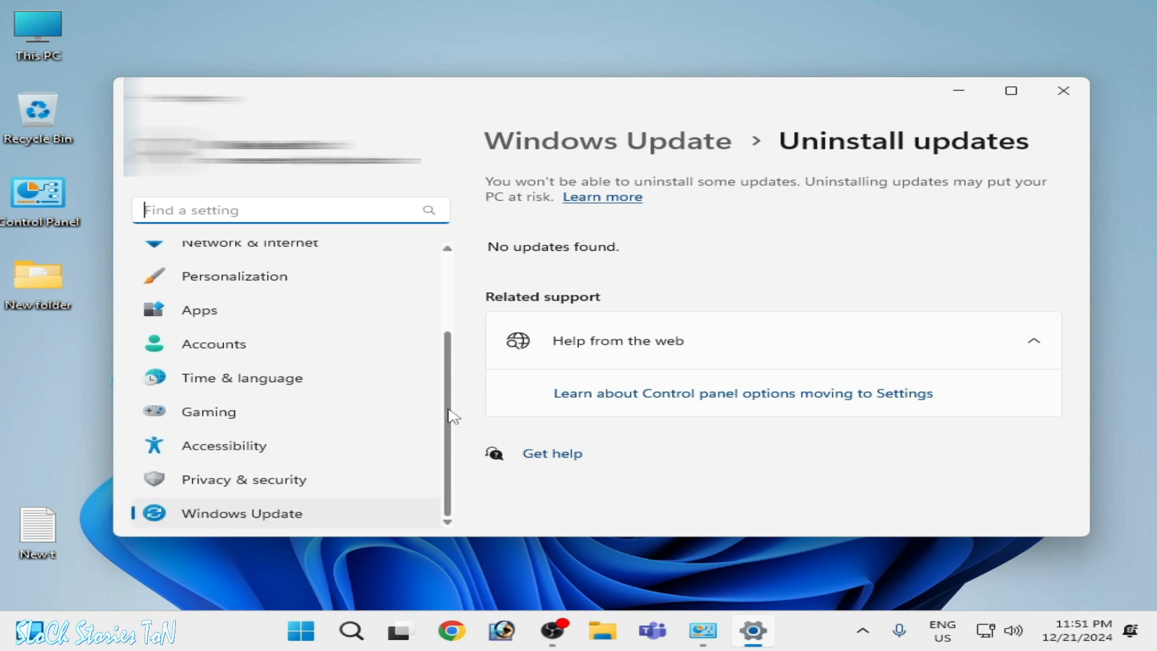
{"action": "left_click", "coordinate": [241, 513]}
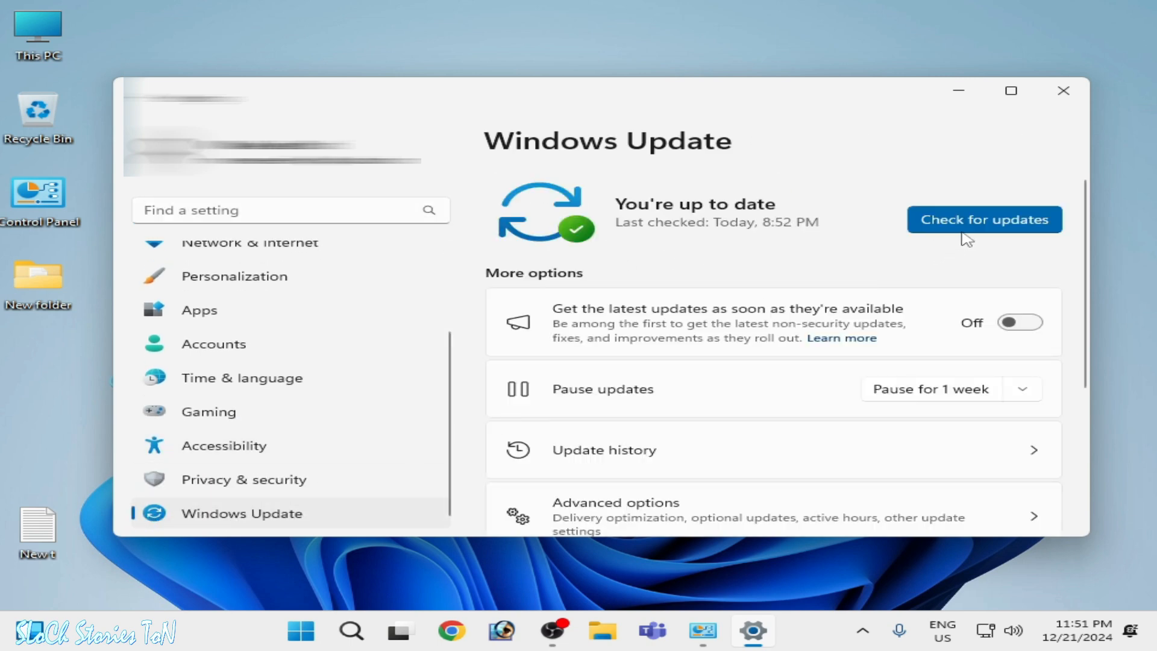
{"action": "left_click", "coordinate": [983, 220]}
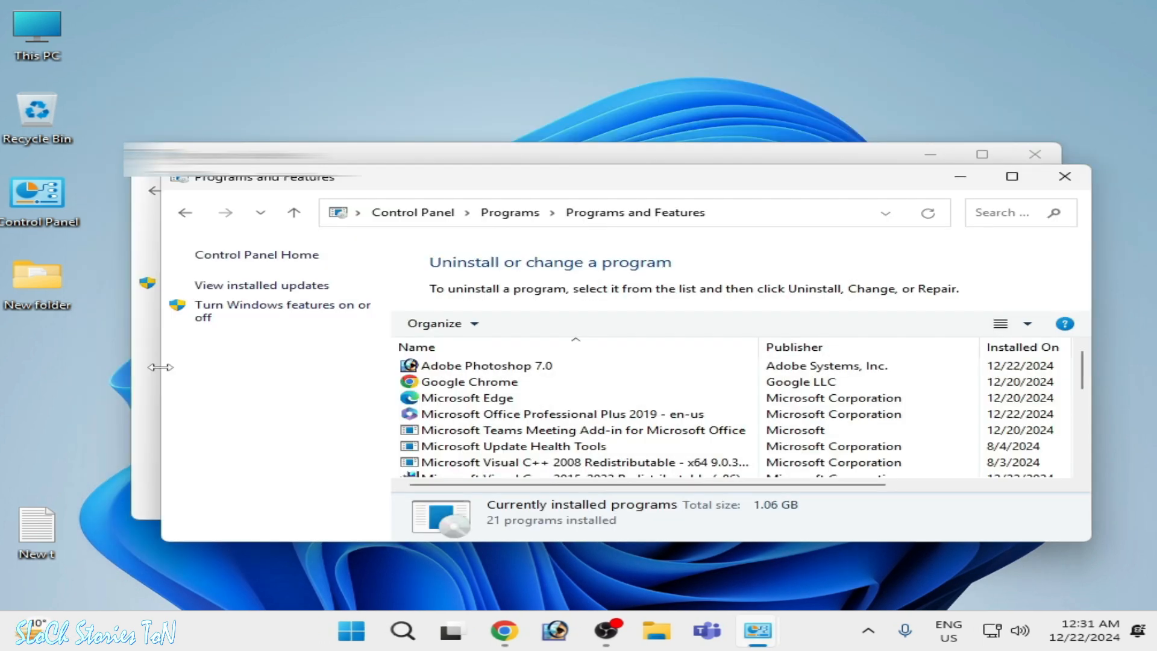
View installed updates listing KB5045934 and KB5044284, then return to Windows Update
{"action": "left_click", "coordinate": [260, 284]}
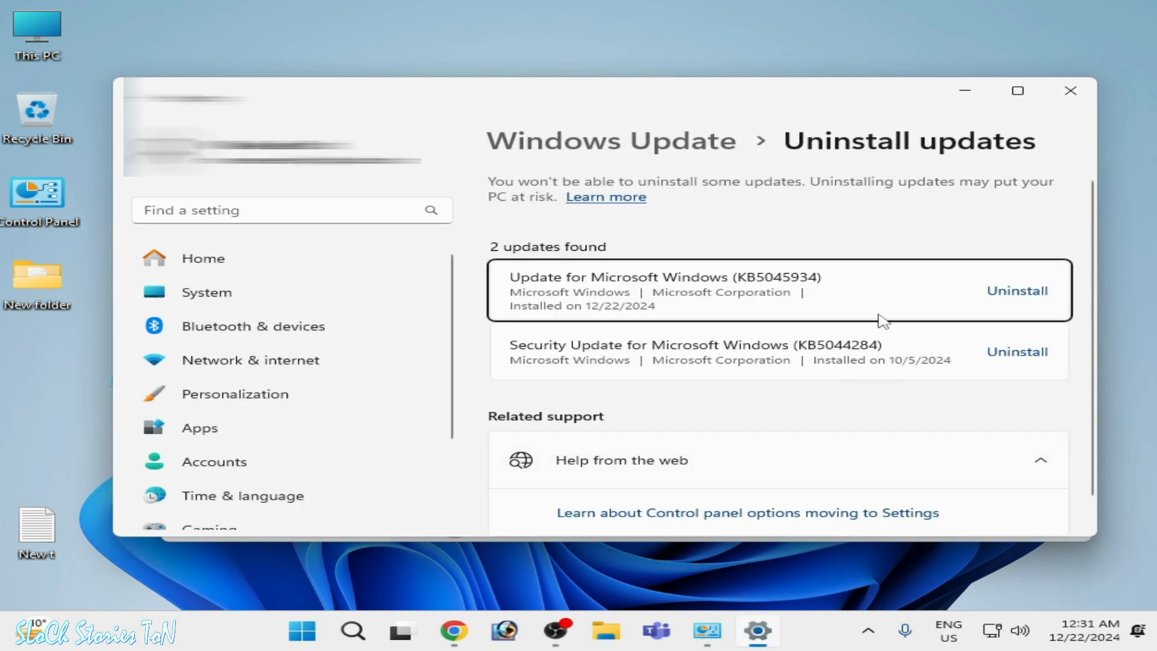
{"action": "mouse_move", "coordinate": [637, 330]}
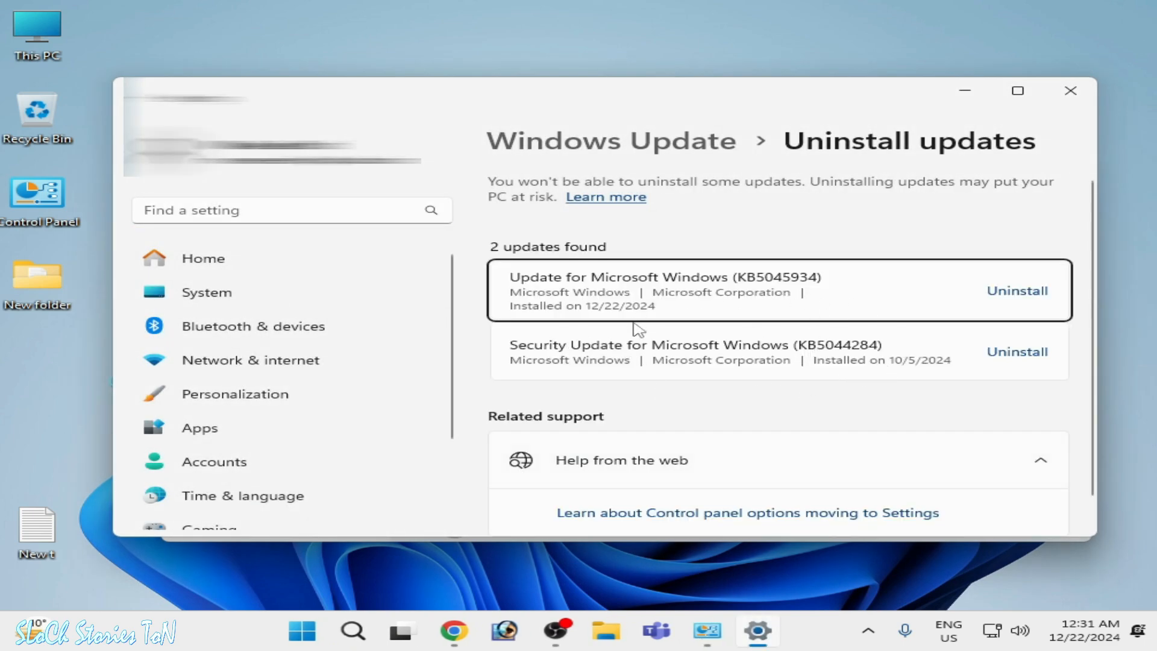
{"action": "mouse_move", "coordinate": [664, 367]}
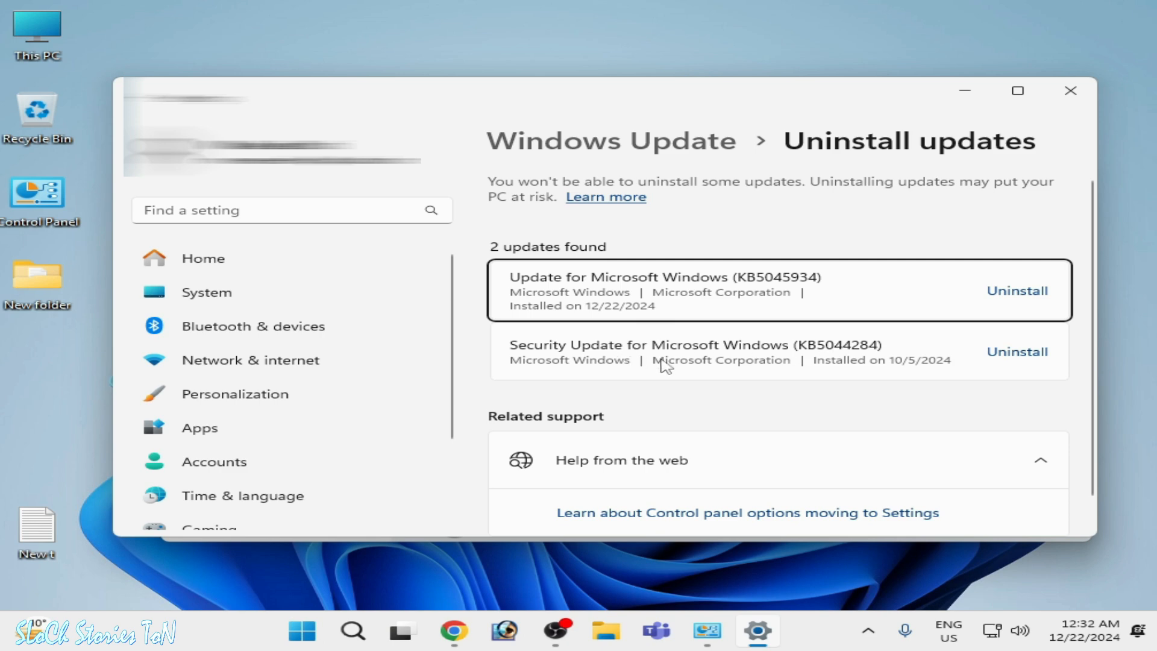
{"action": "mouse_move", "coordinate": [988, 194]}
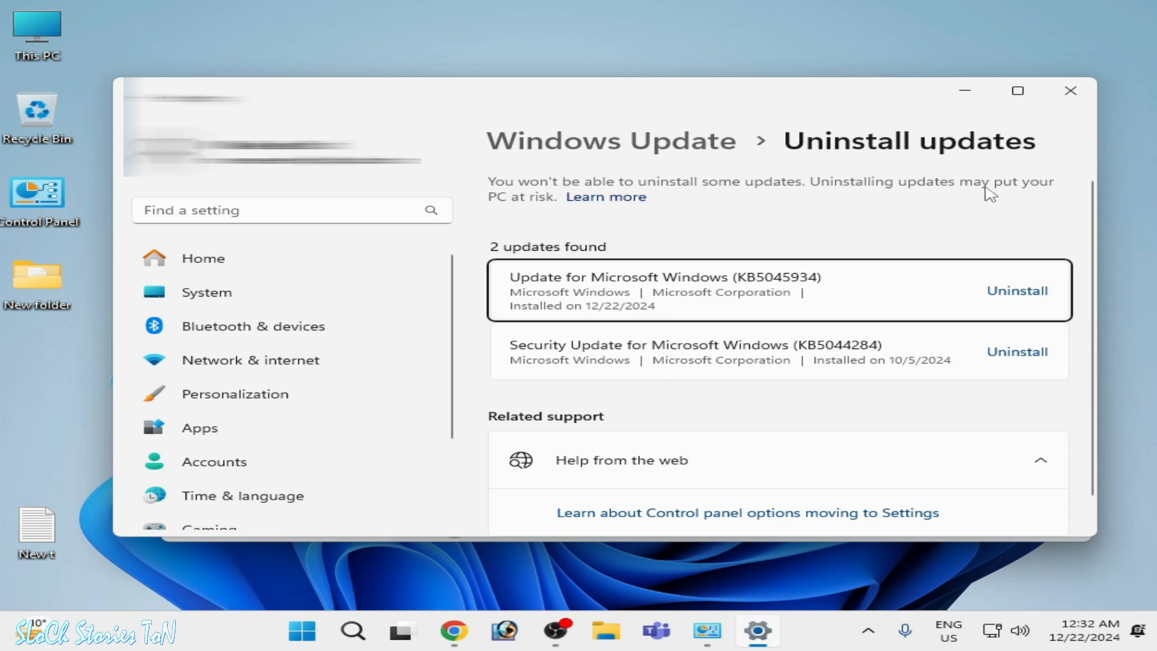
{"action": "mouse_move", "coordinate": [1017, 91]}
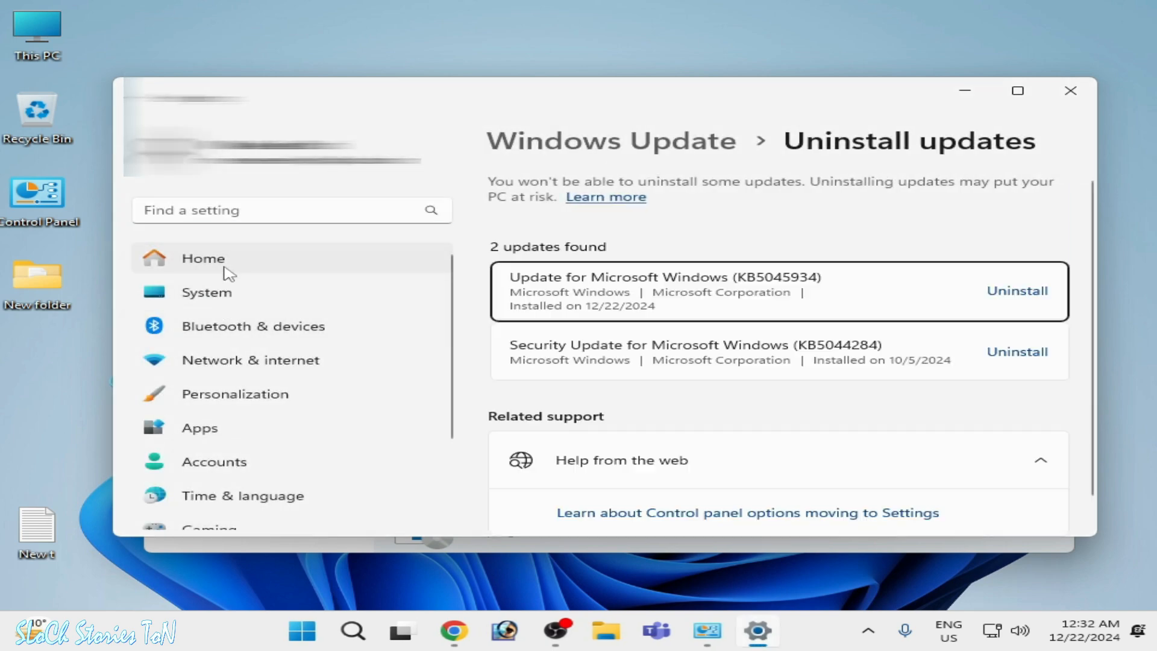
{"action": "scroll", "scroll_direction": "down", "scroll_amount": 3}
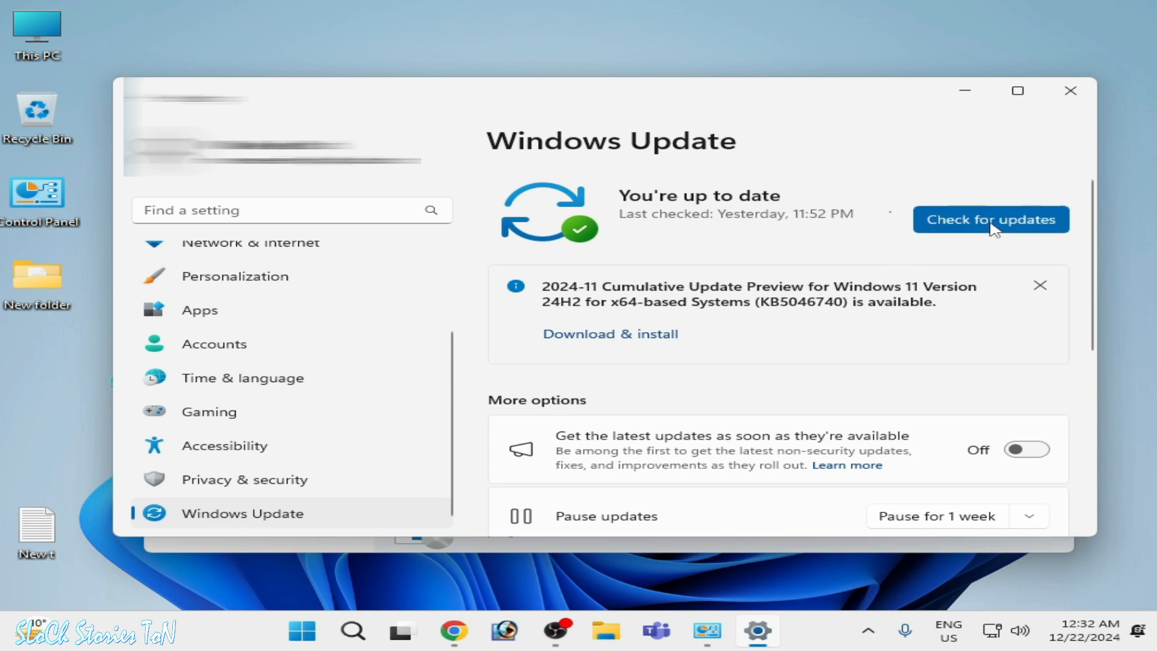
Check for updates so KB5048667 installs to pending restart, then restart the PC
{"action": "left_click", "coordinate": [990, 219]}
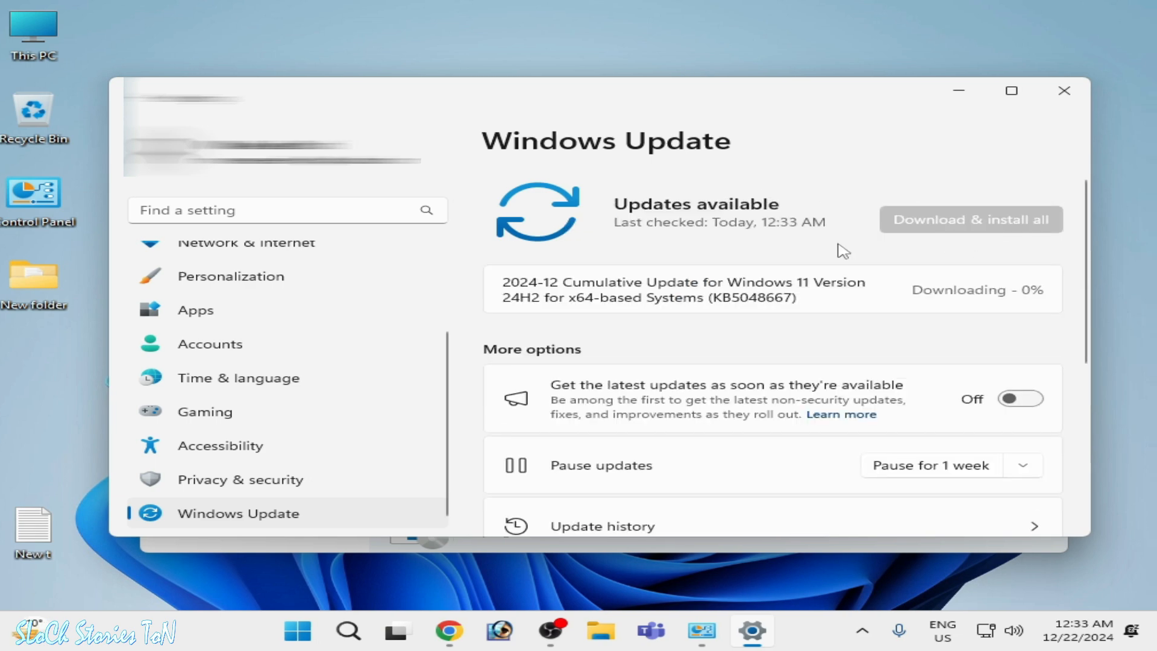
{"action": "mouse_move", "coordinate": [719, 314]}
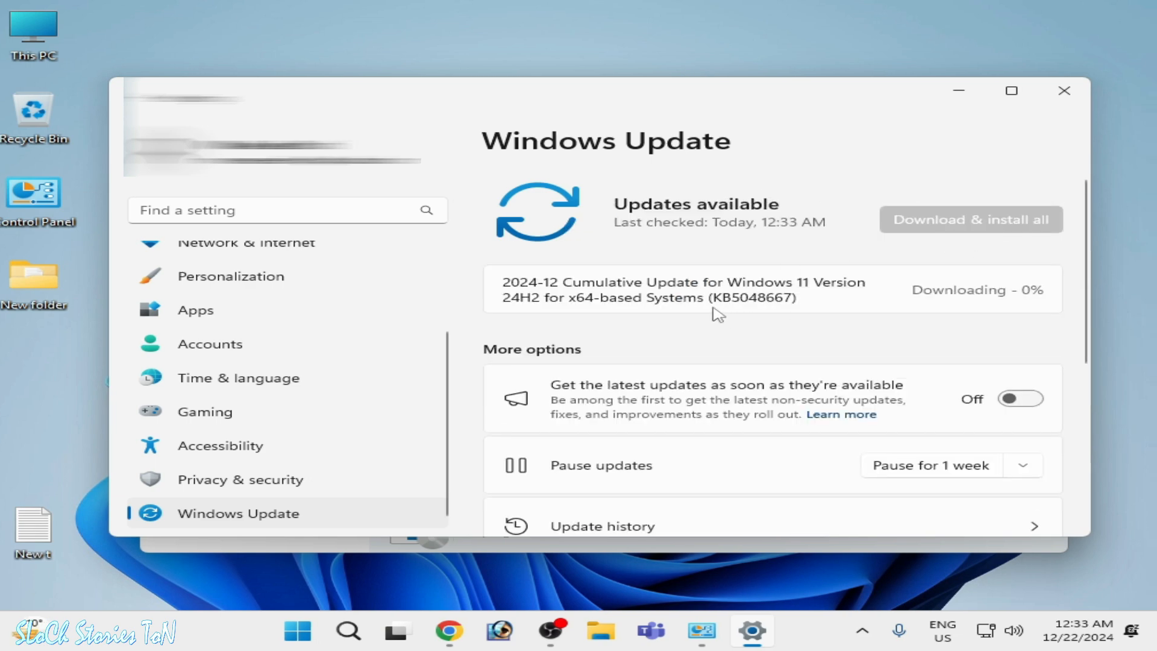
{"action": "mouse_move", "coordinate": [762, 317]}
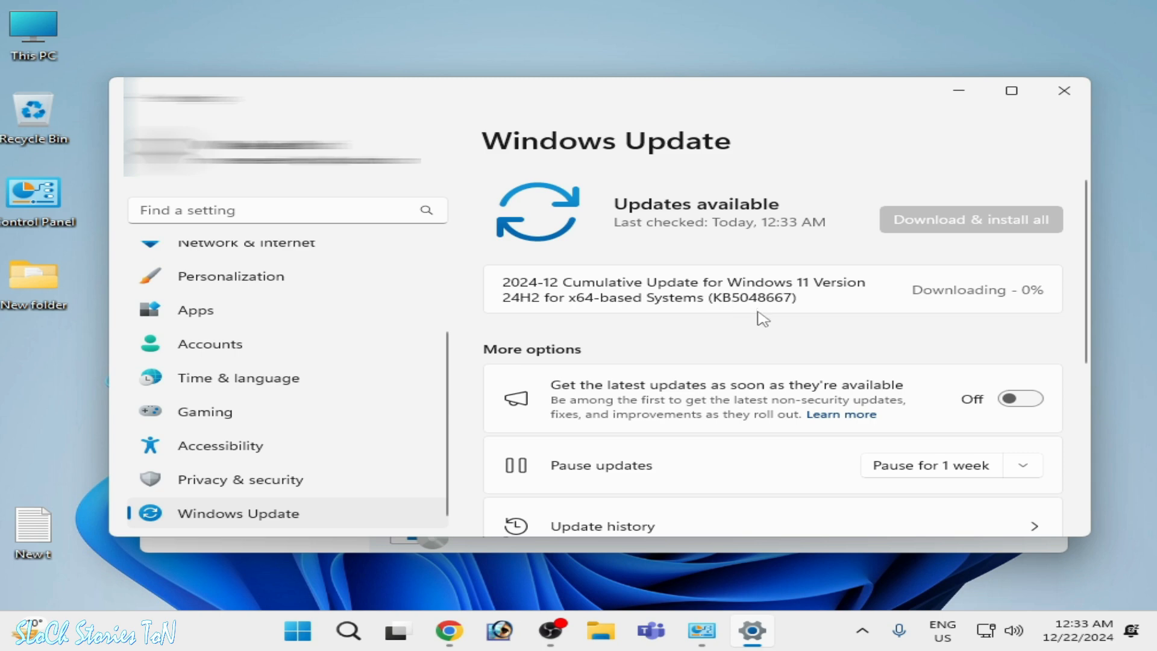
{"action": "mouse_move", "coordinate": [879, 323]}
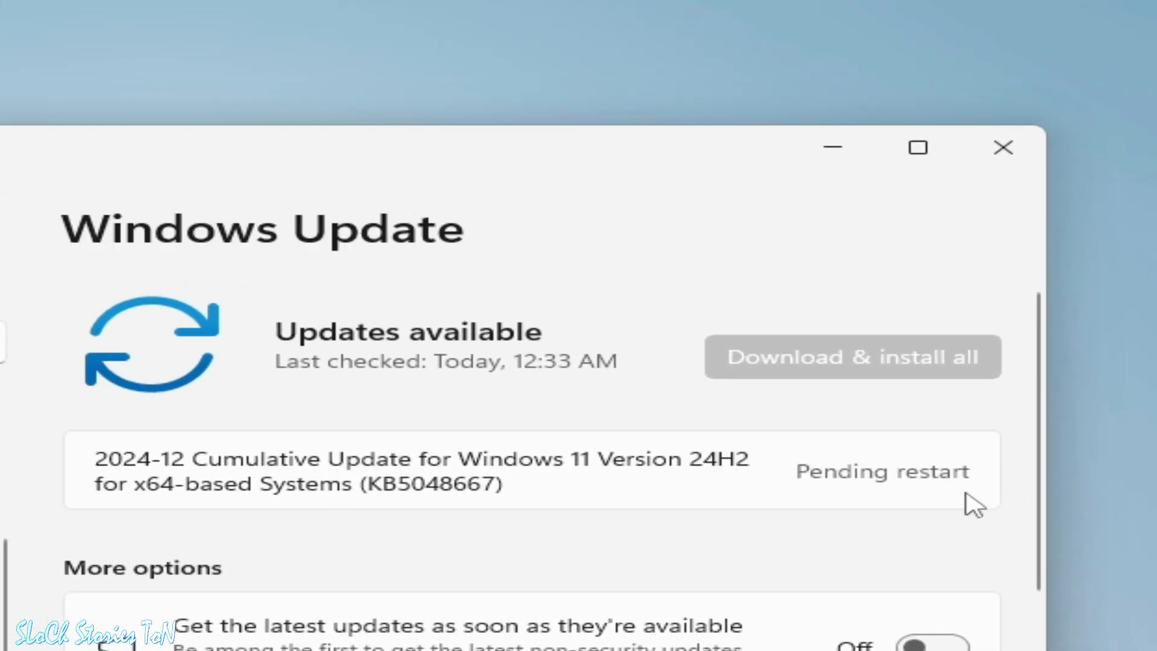
{"action": "mouse_move", "coordinate": [913, 507]}
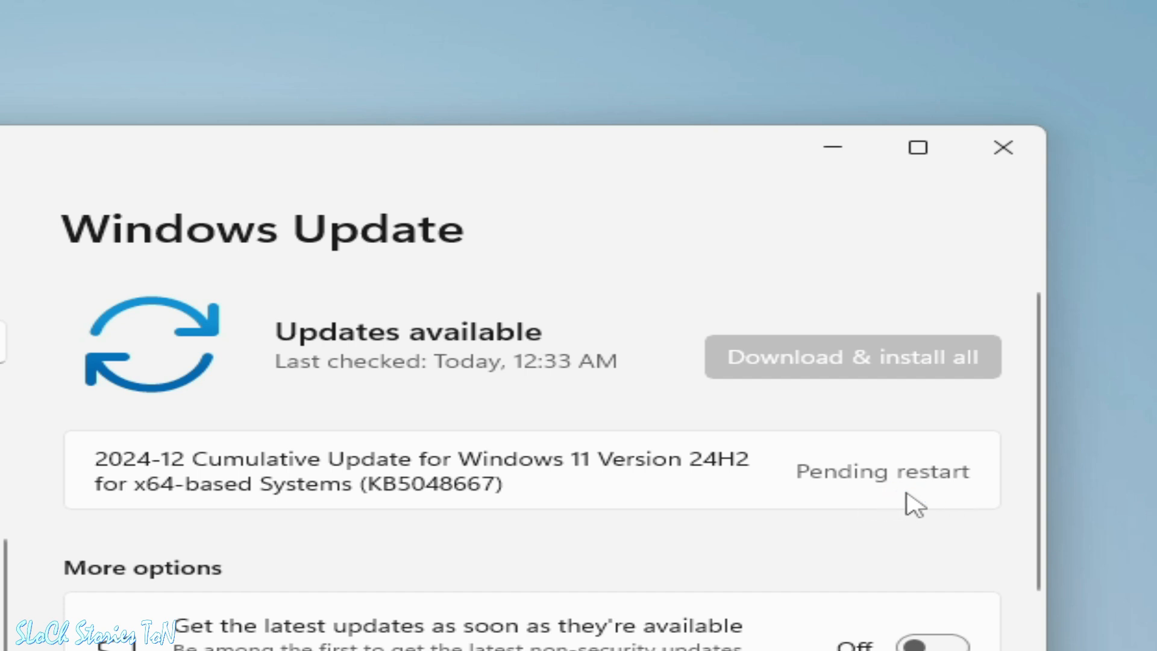
{"action": "left_click", "coordinate": [852, 356]}
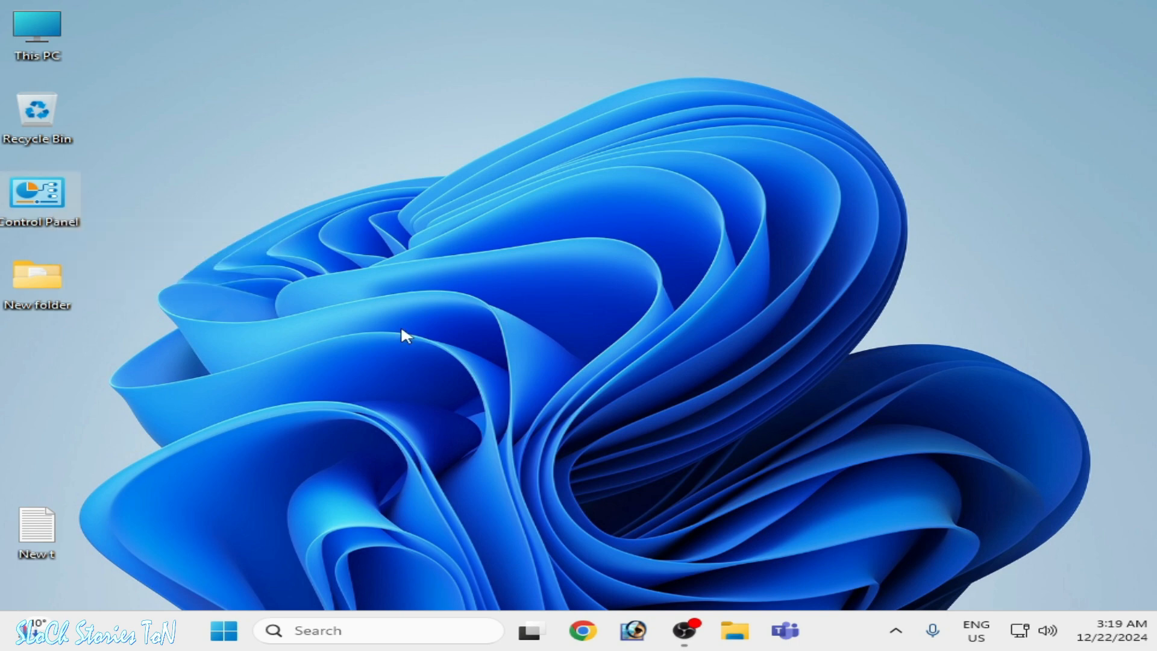
From Control Panel's Programs and Features, view installed updates showing KB5045934 and KB5048667
{"action": "double_click", "coordinate": [37, 193]}
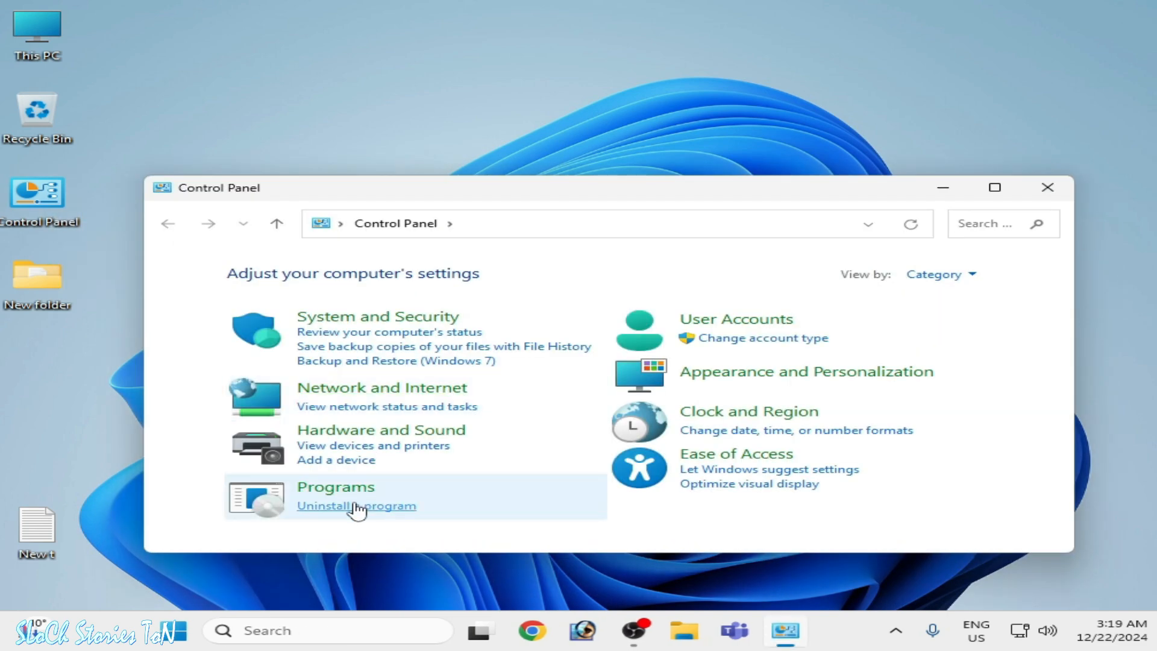
{"action": "left_click", "coordinate": [356, 505]}
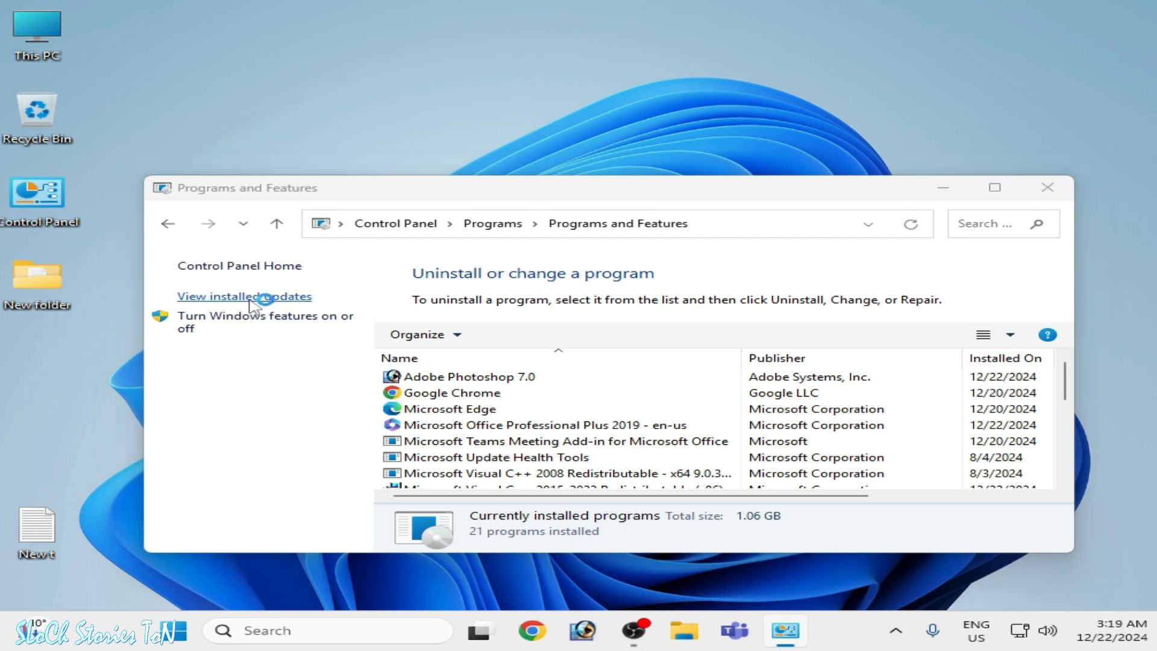
{"action": "left_click", "coordinate": [243, 297]}
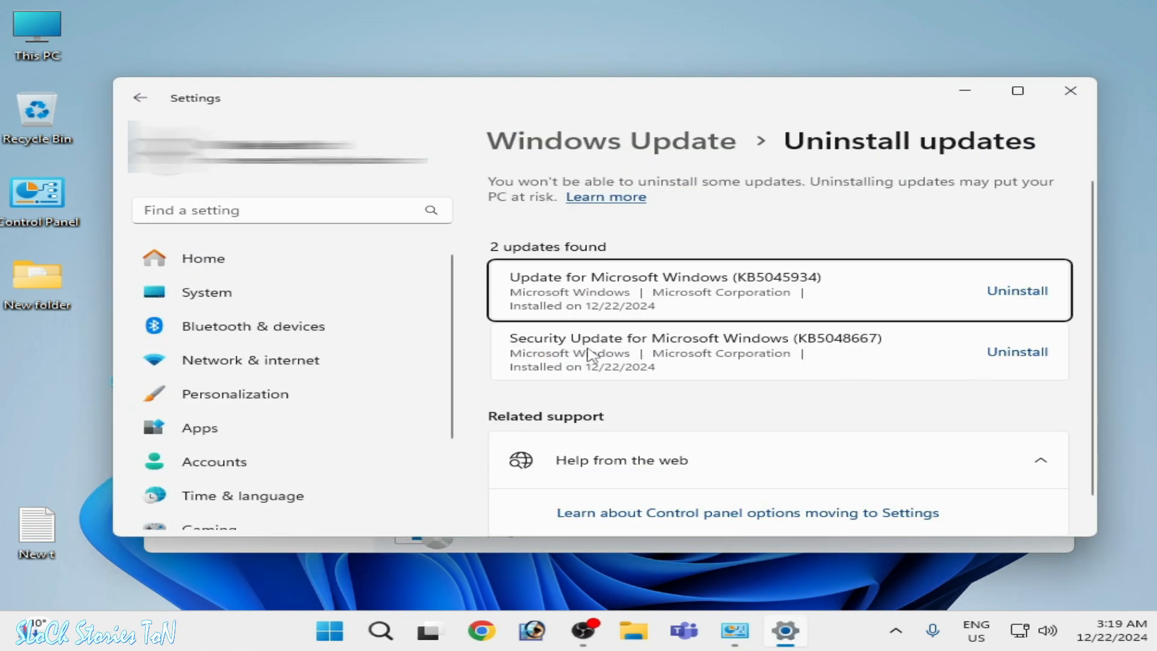
{"action": "mouse_move", "coordinate": [841, 351]}
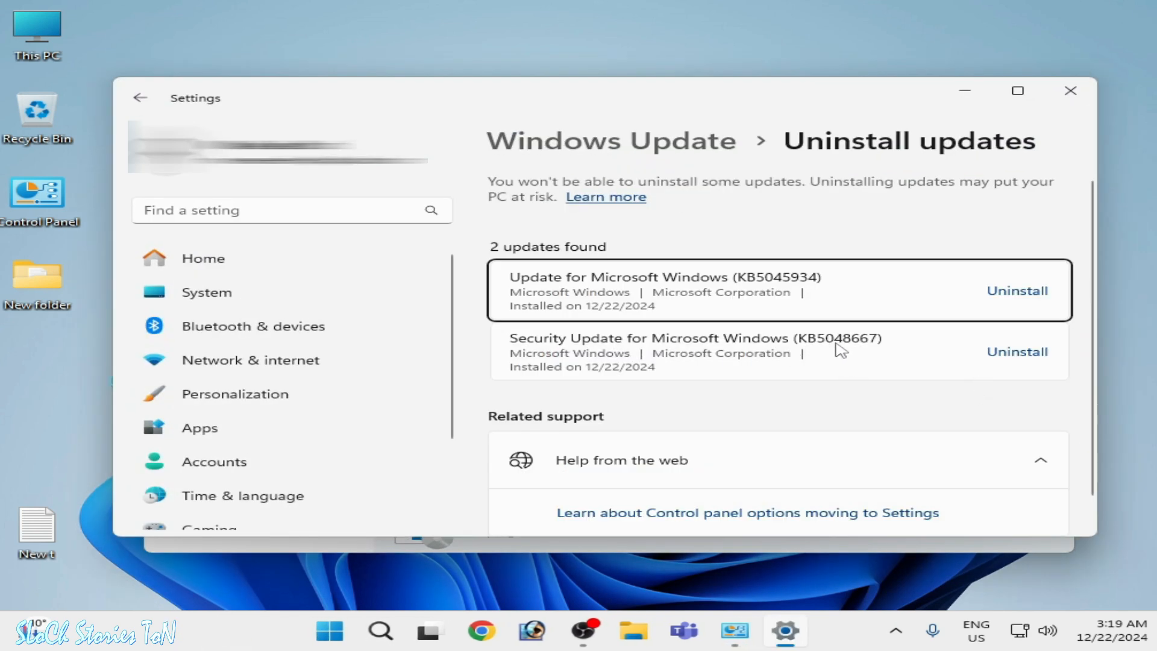
{"action": "mouse_move", "coordinate": [856, 350]}
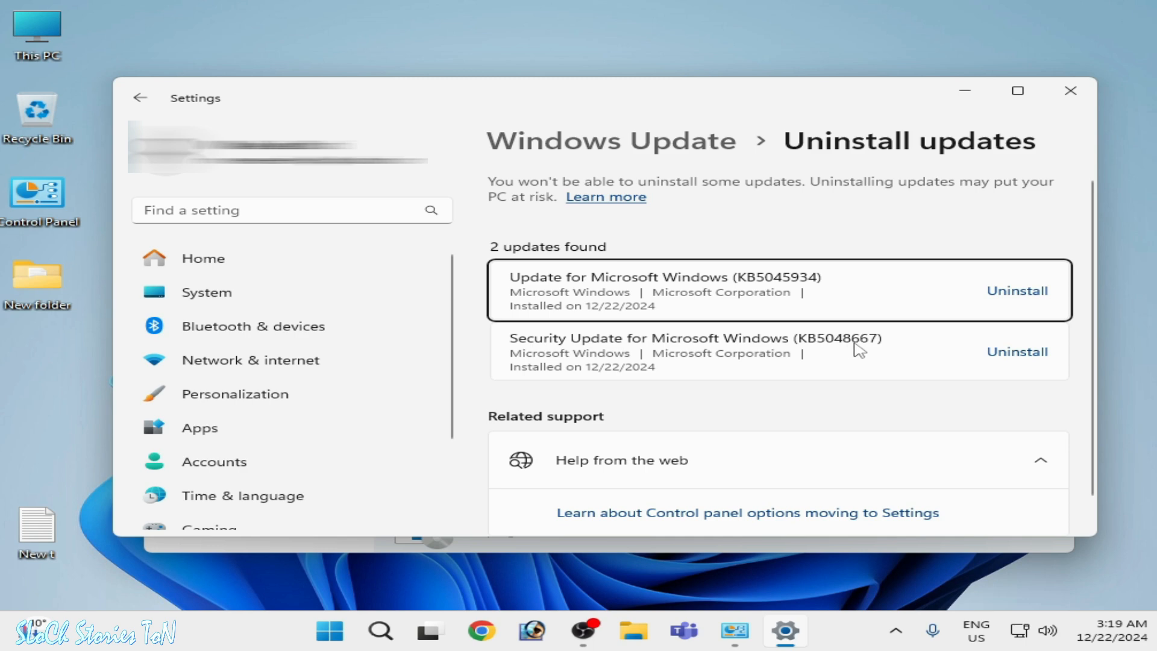
{"action": "mouse_move", "coordinate": [875, 318]}
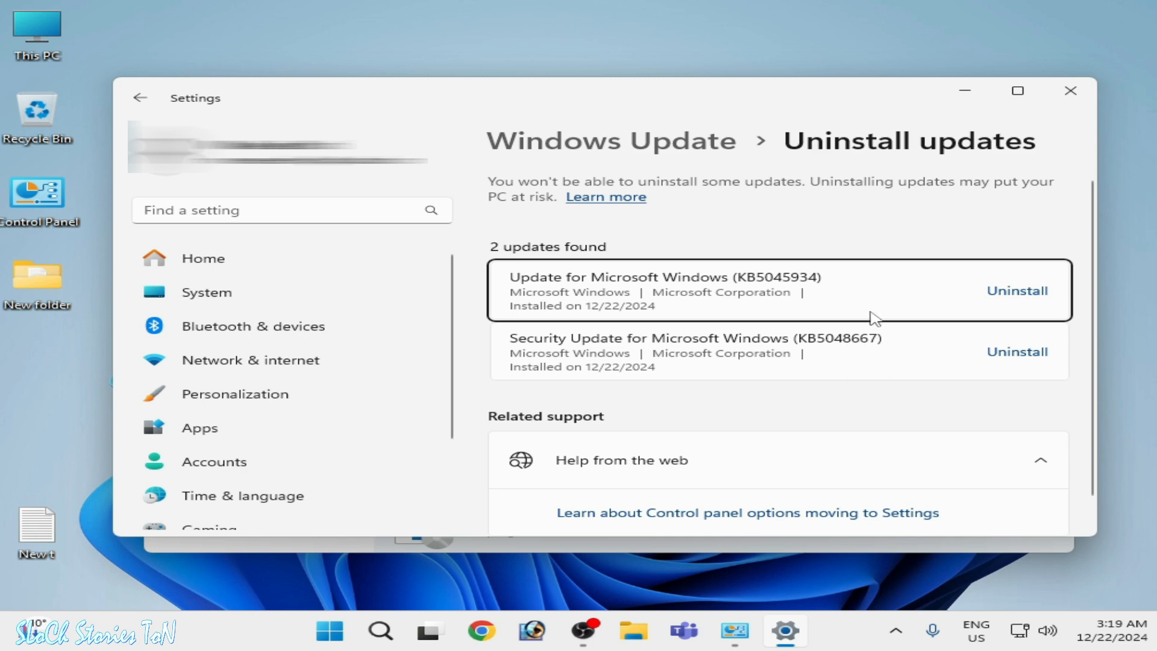
{"action": "mouse_move", "coordinate": [844, 350]}
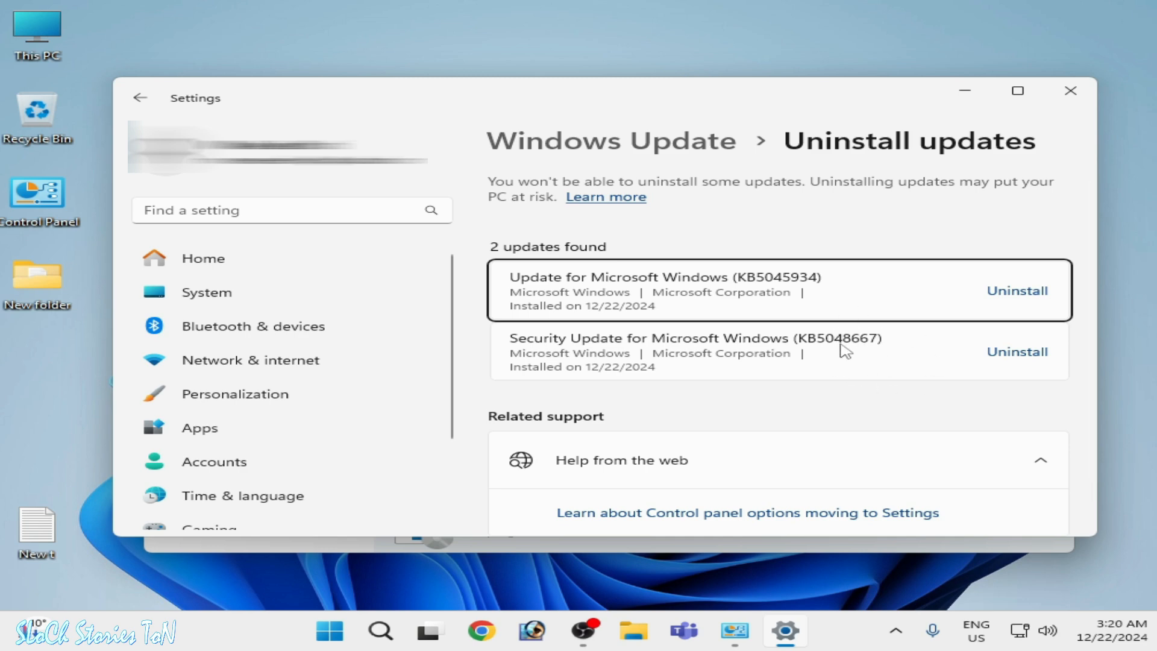